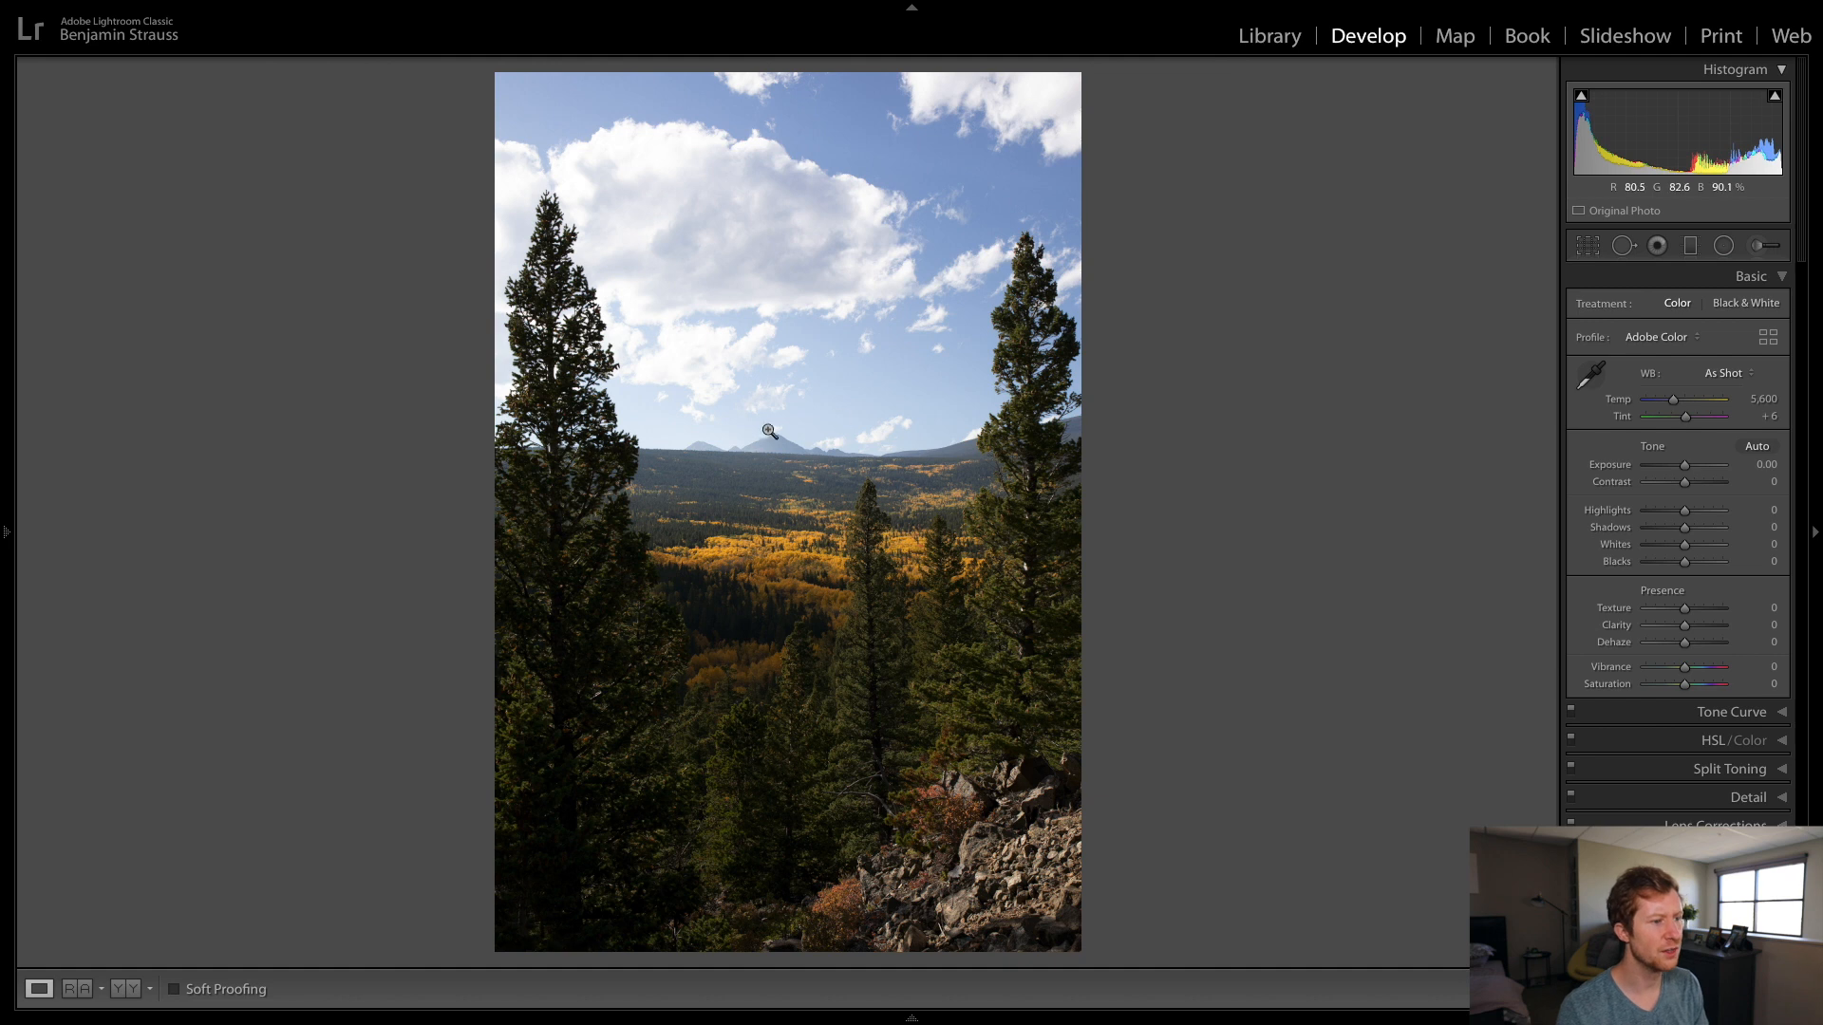
pyautogui.moveTo(574, 302)
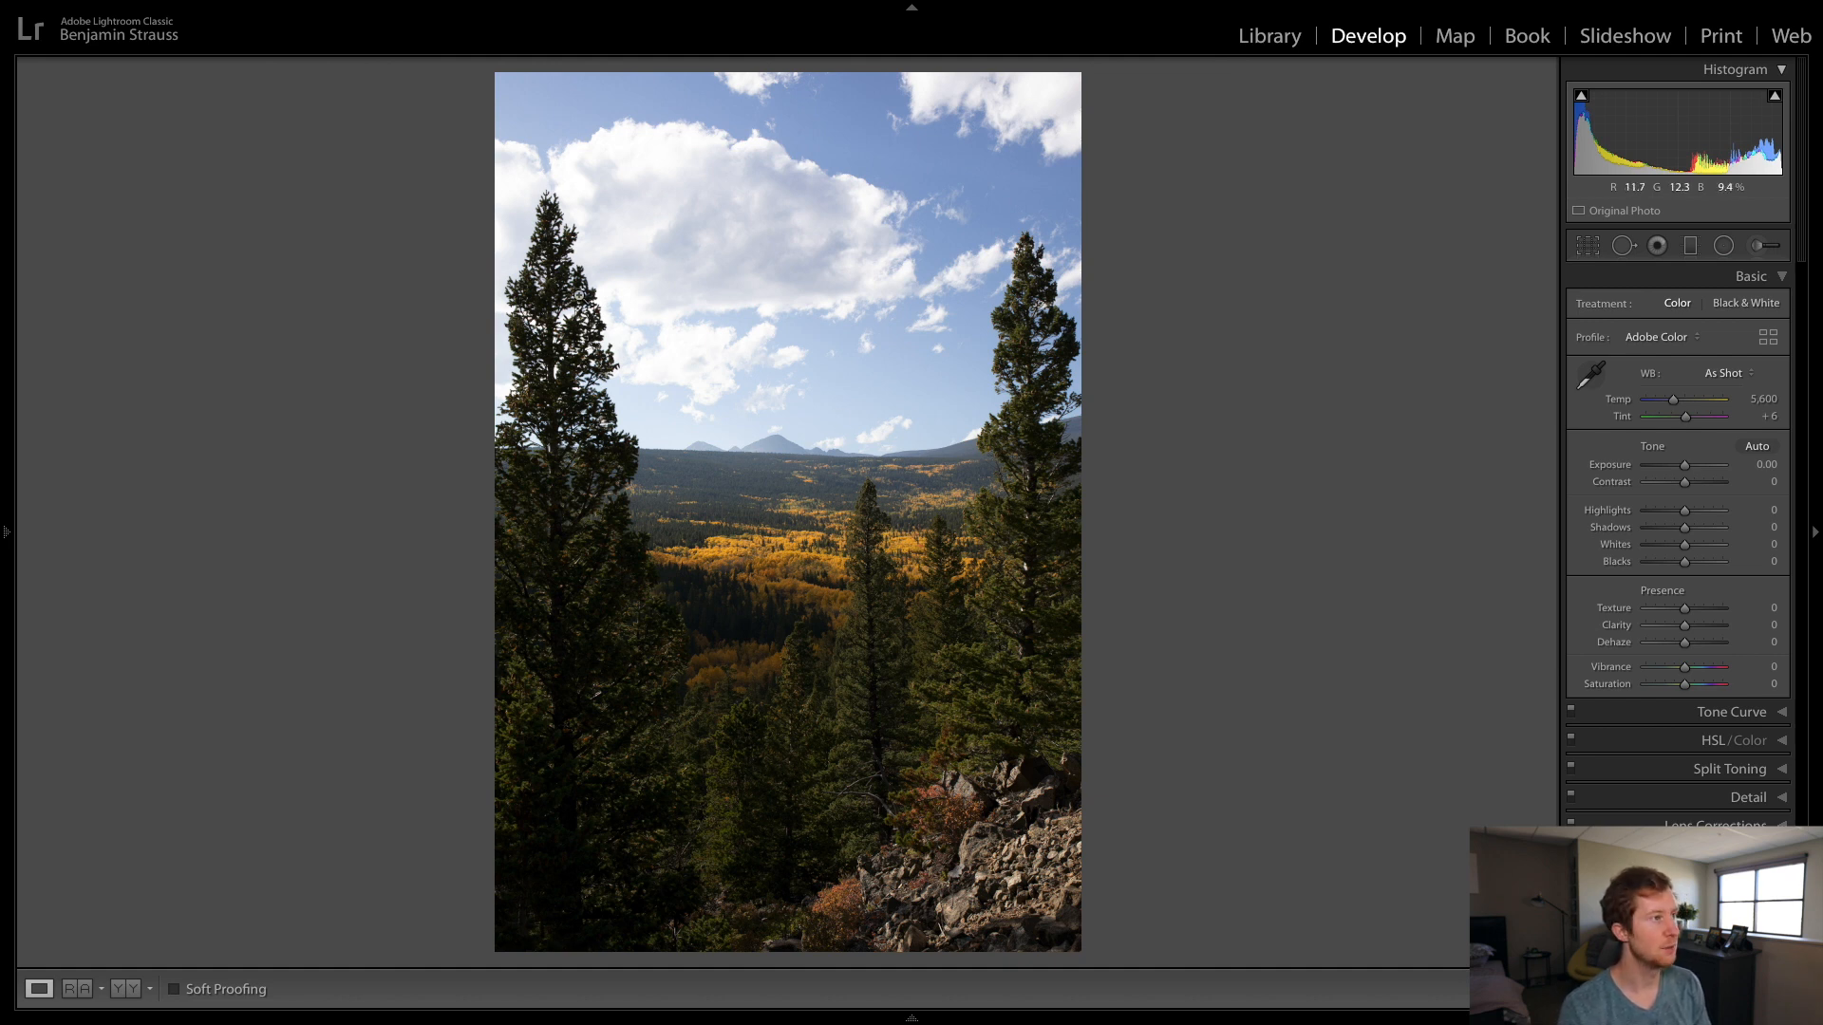
# Step: Open Preferences from the Lightroom Classic application menu
pyautogui.click(106, 10)
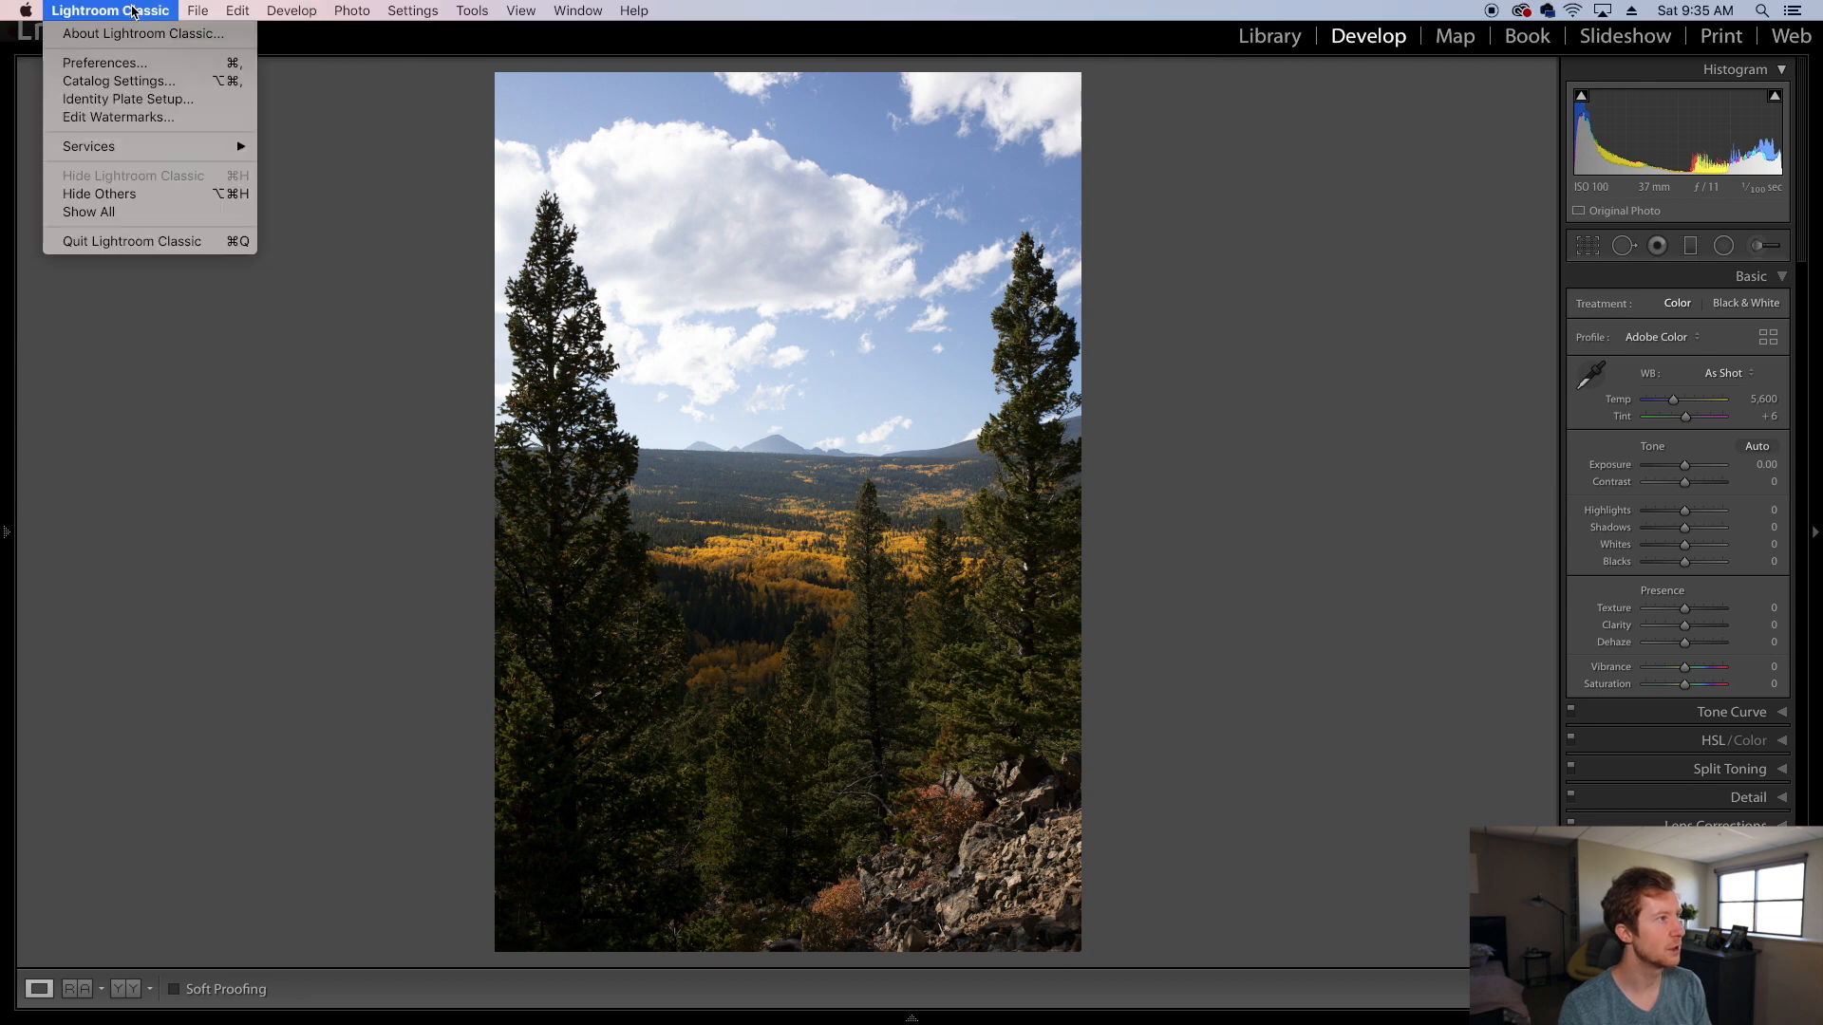
pyautogui.moveTo(112, 68)
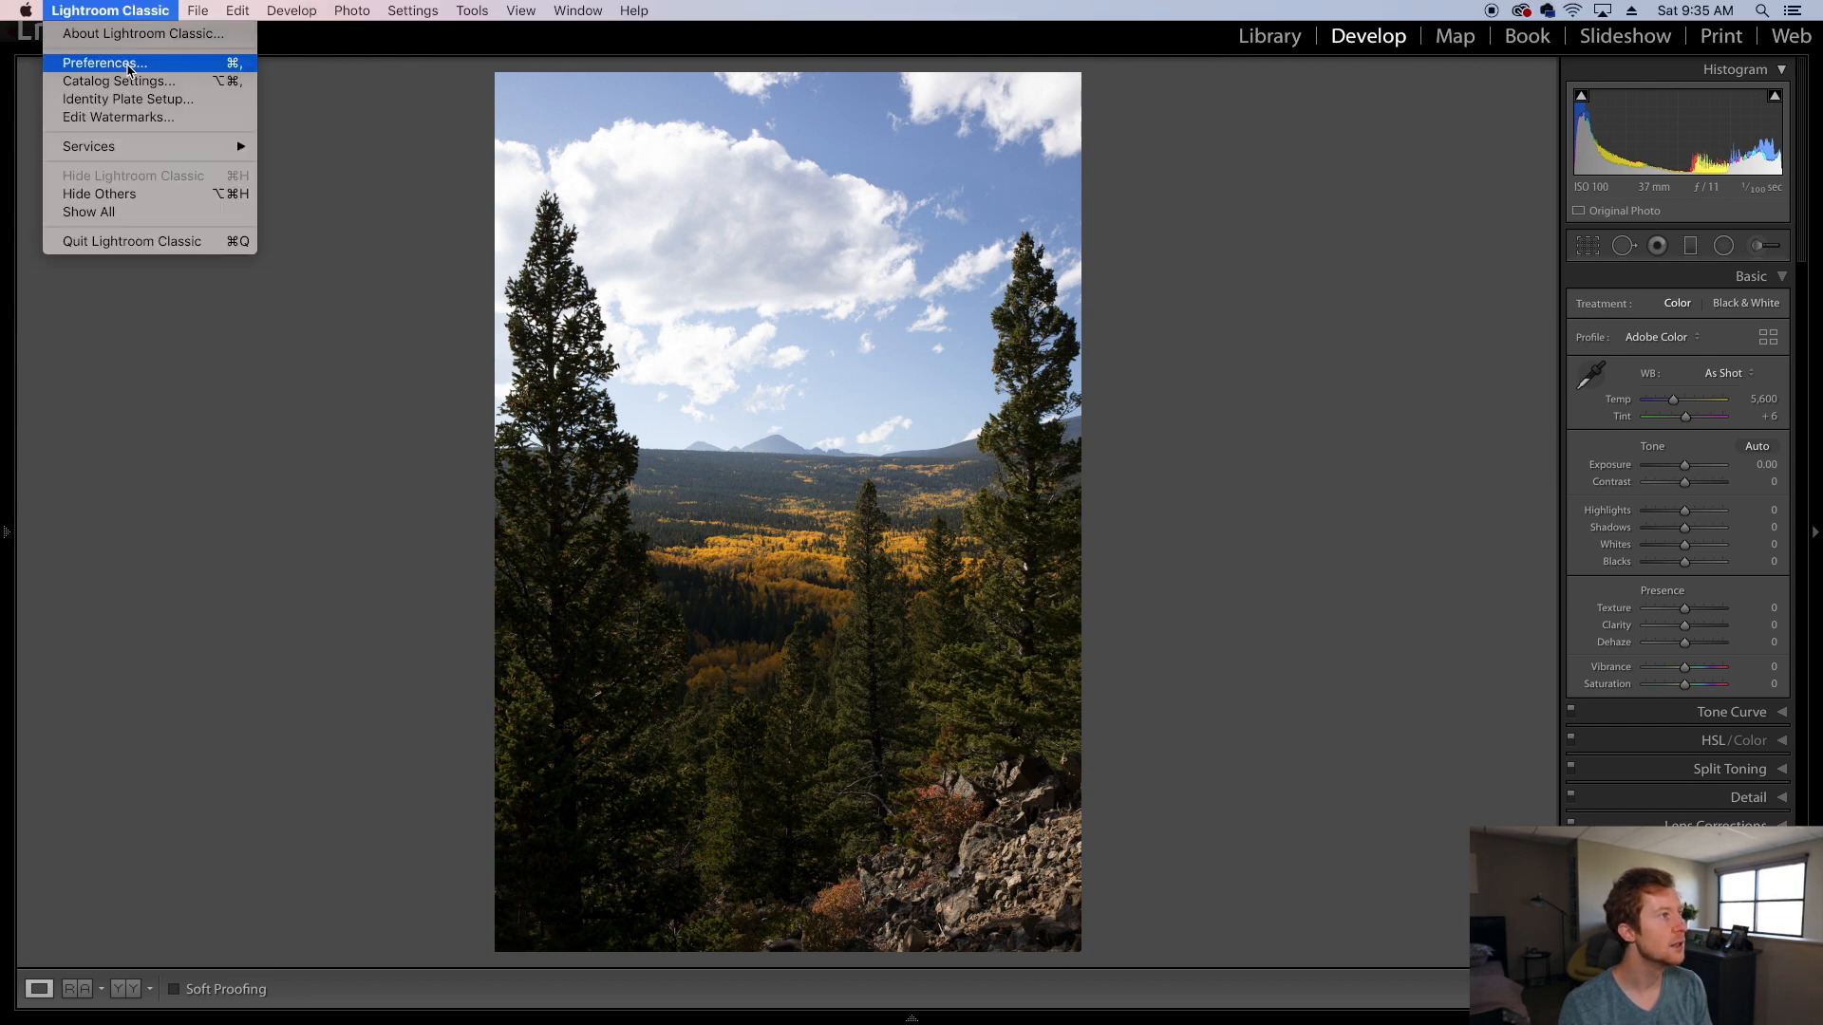
pyautogui.click(103, 61)
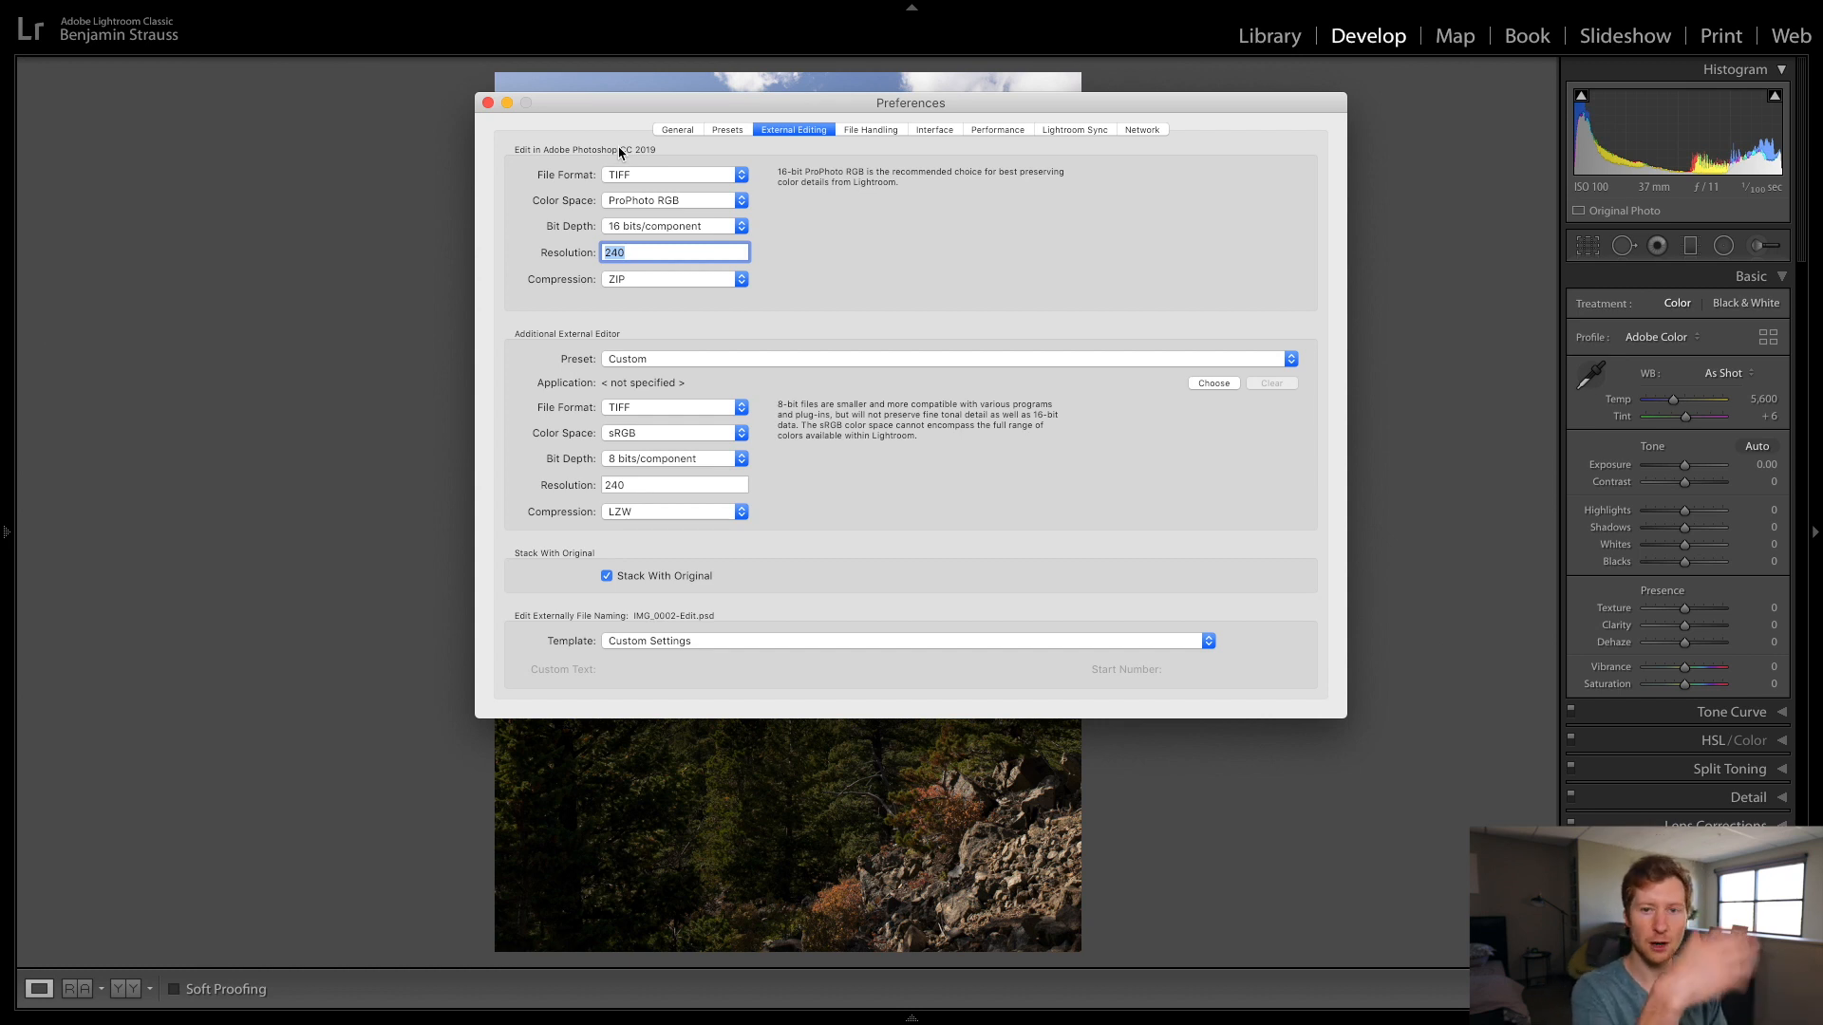
pyautogui.moveTo(649, 174)
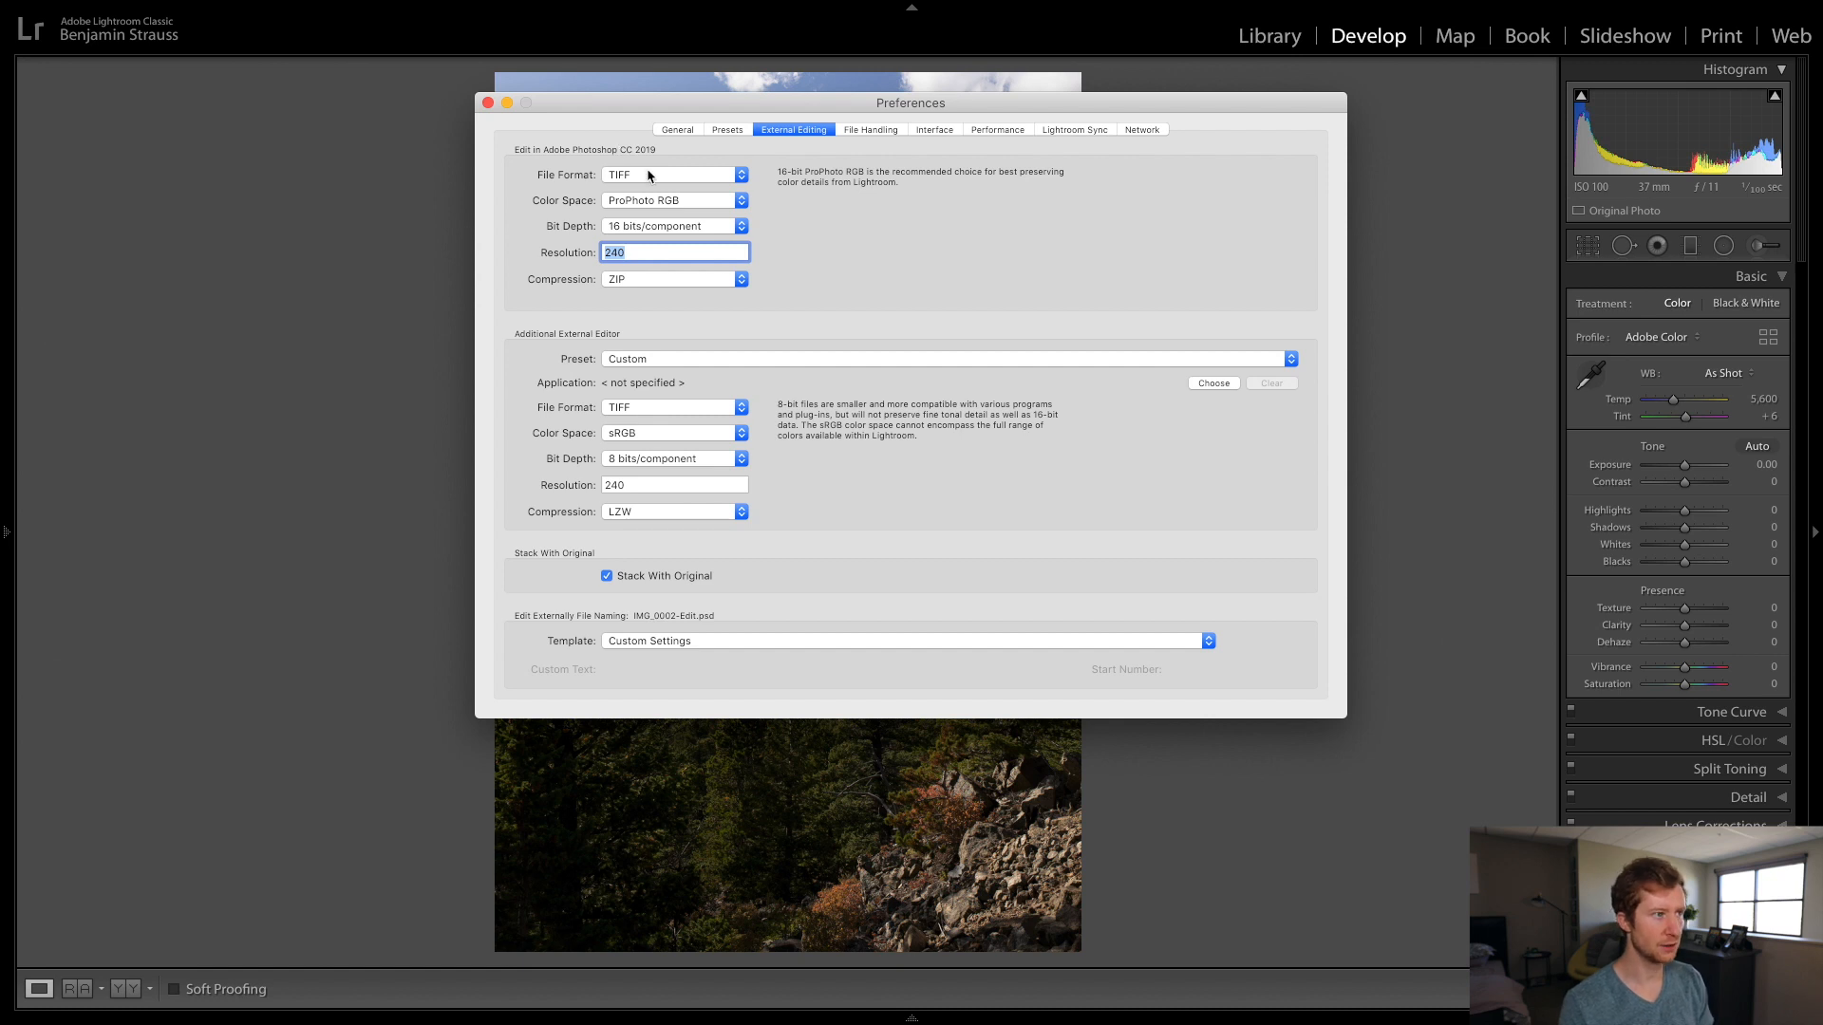
# Step: Keep TIFF as the Photoshop CC 2019 file format, reviewing the TIFF and PSD choices
pyautogui.click(672, 175)
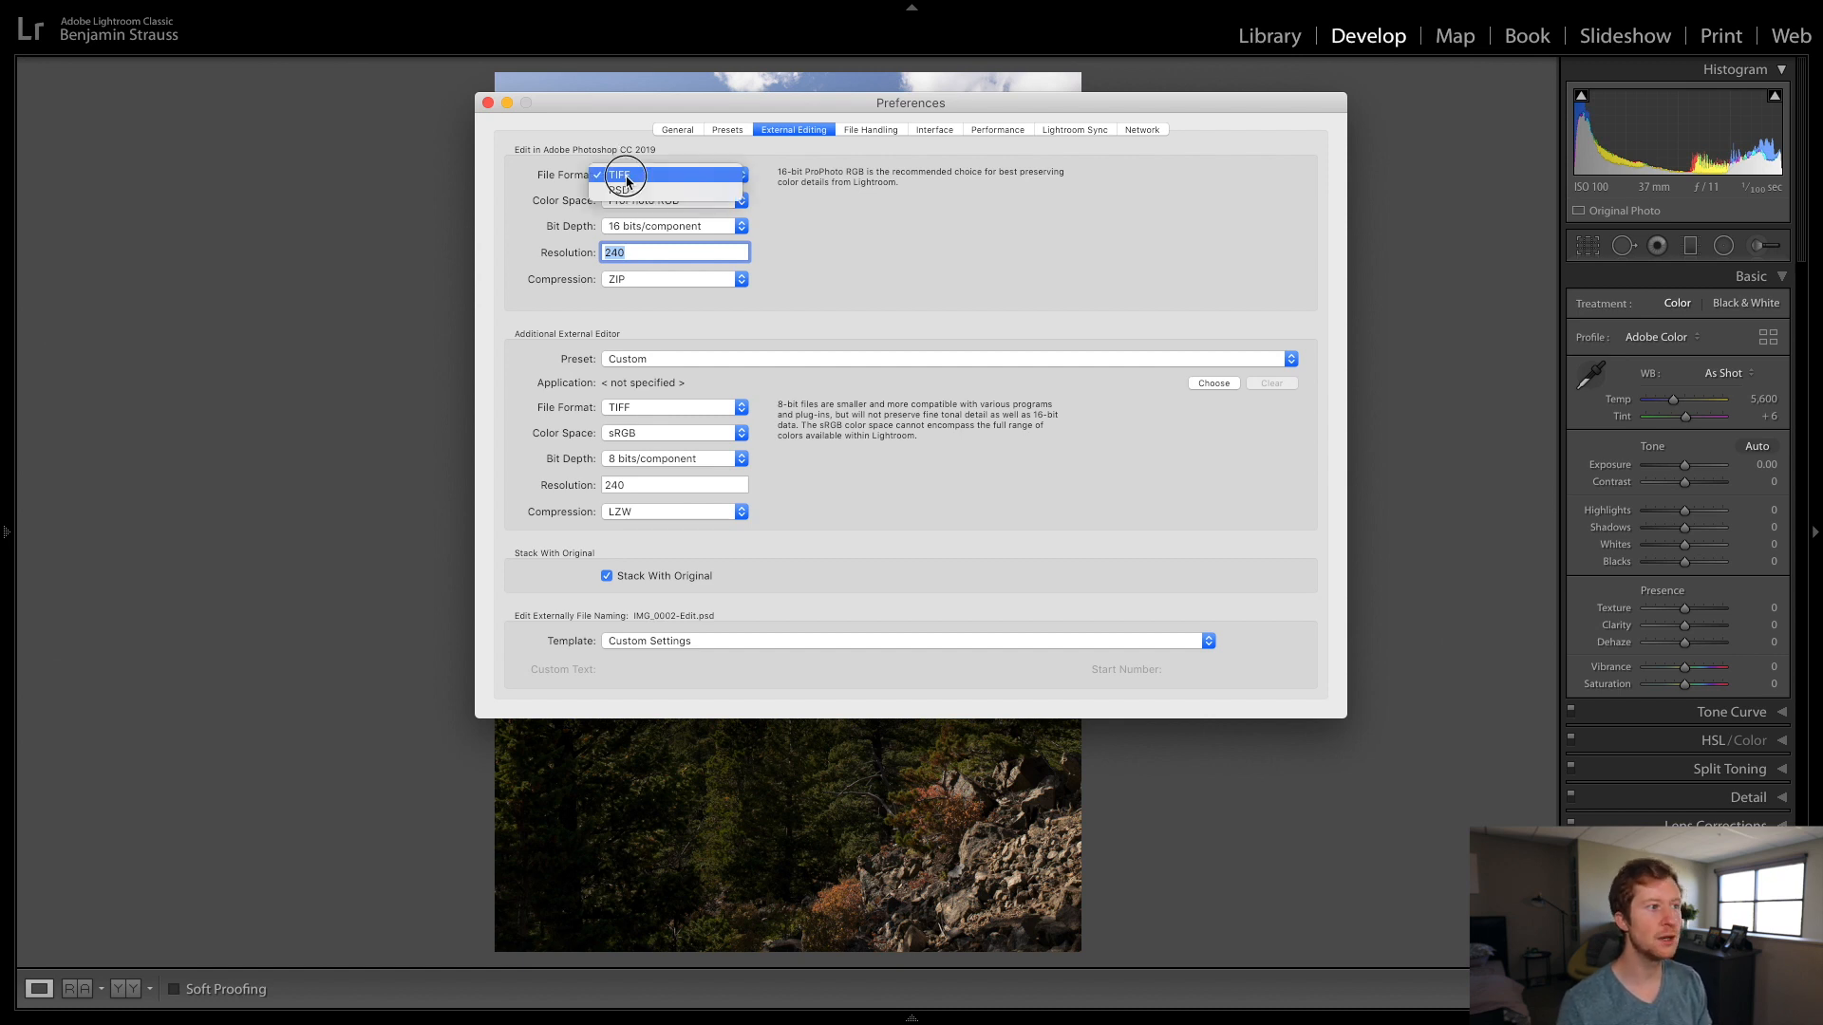
pyautogui.click(672, 175)
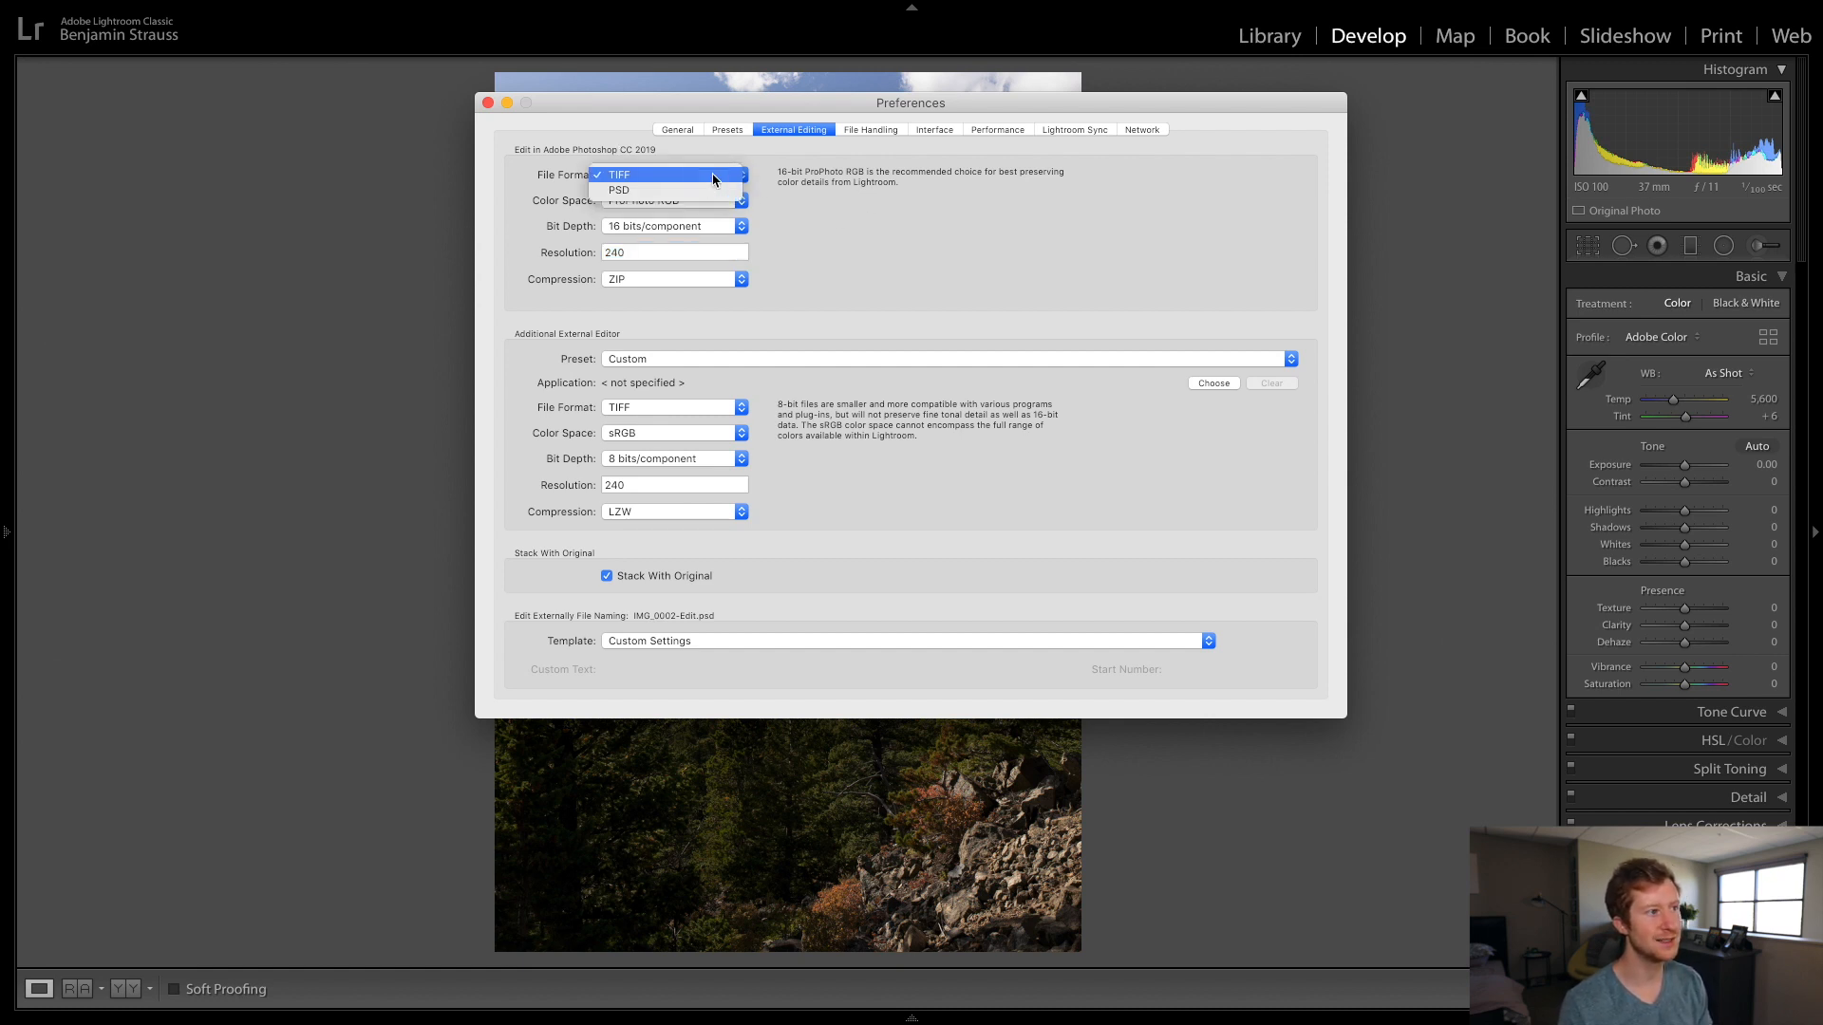
pyautogui.click(619, 175)
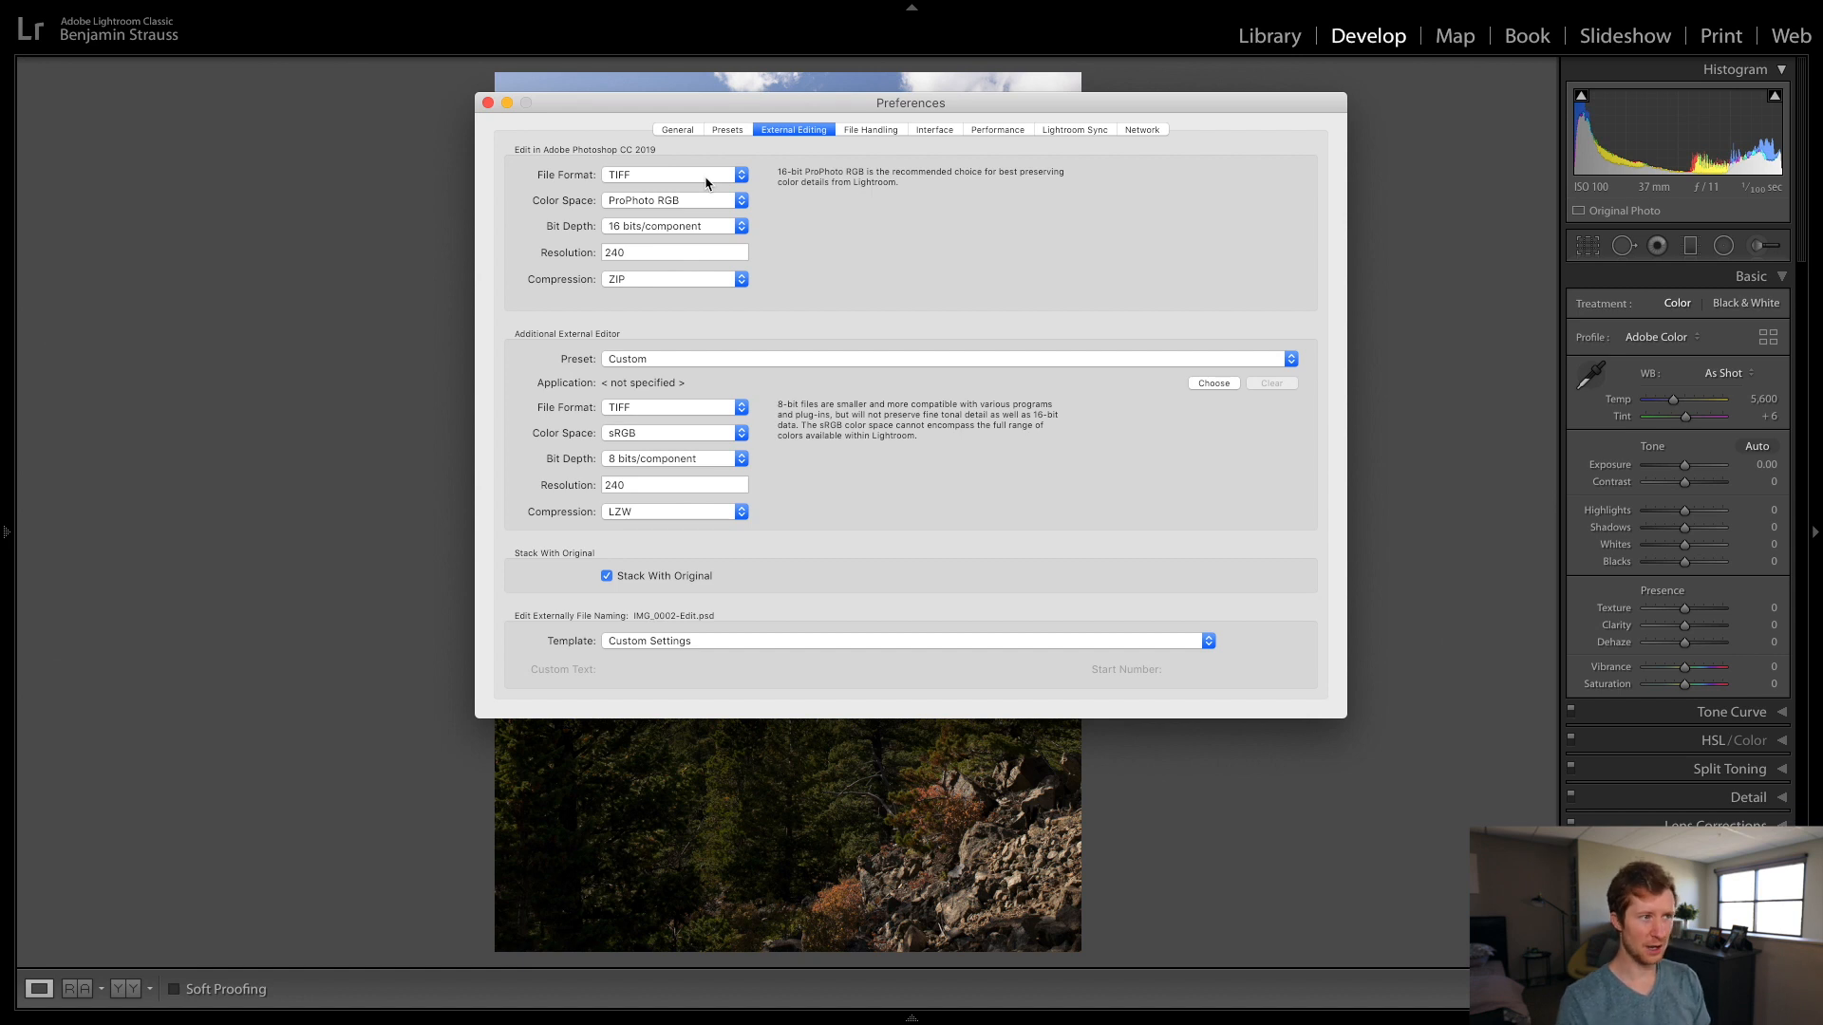
pyautogui.moveTo(752, 178)
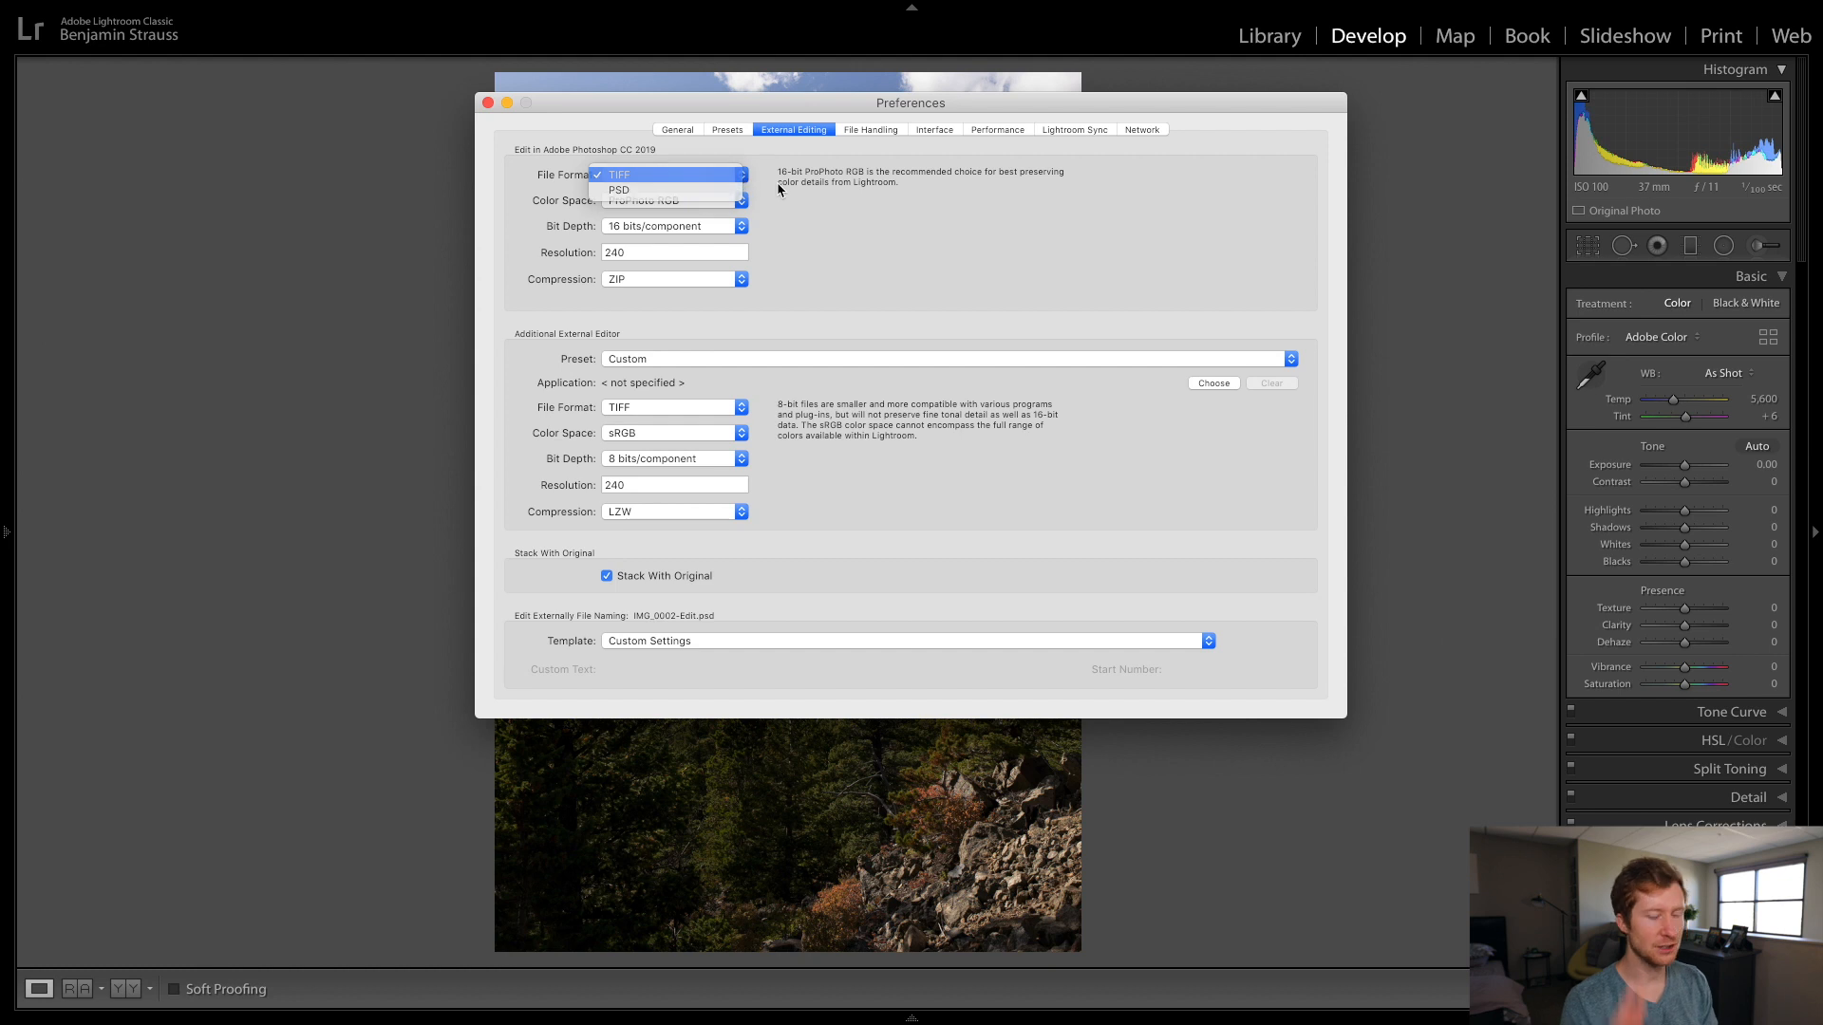
pyautogui.click(639, 173)
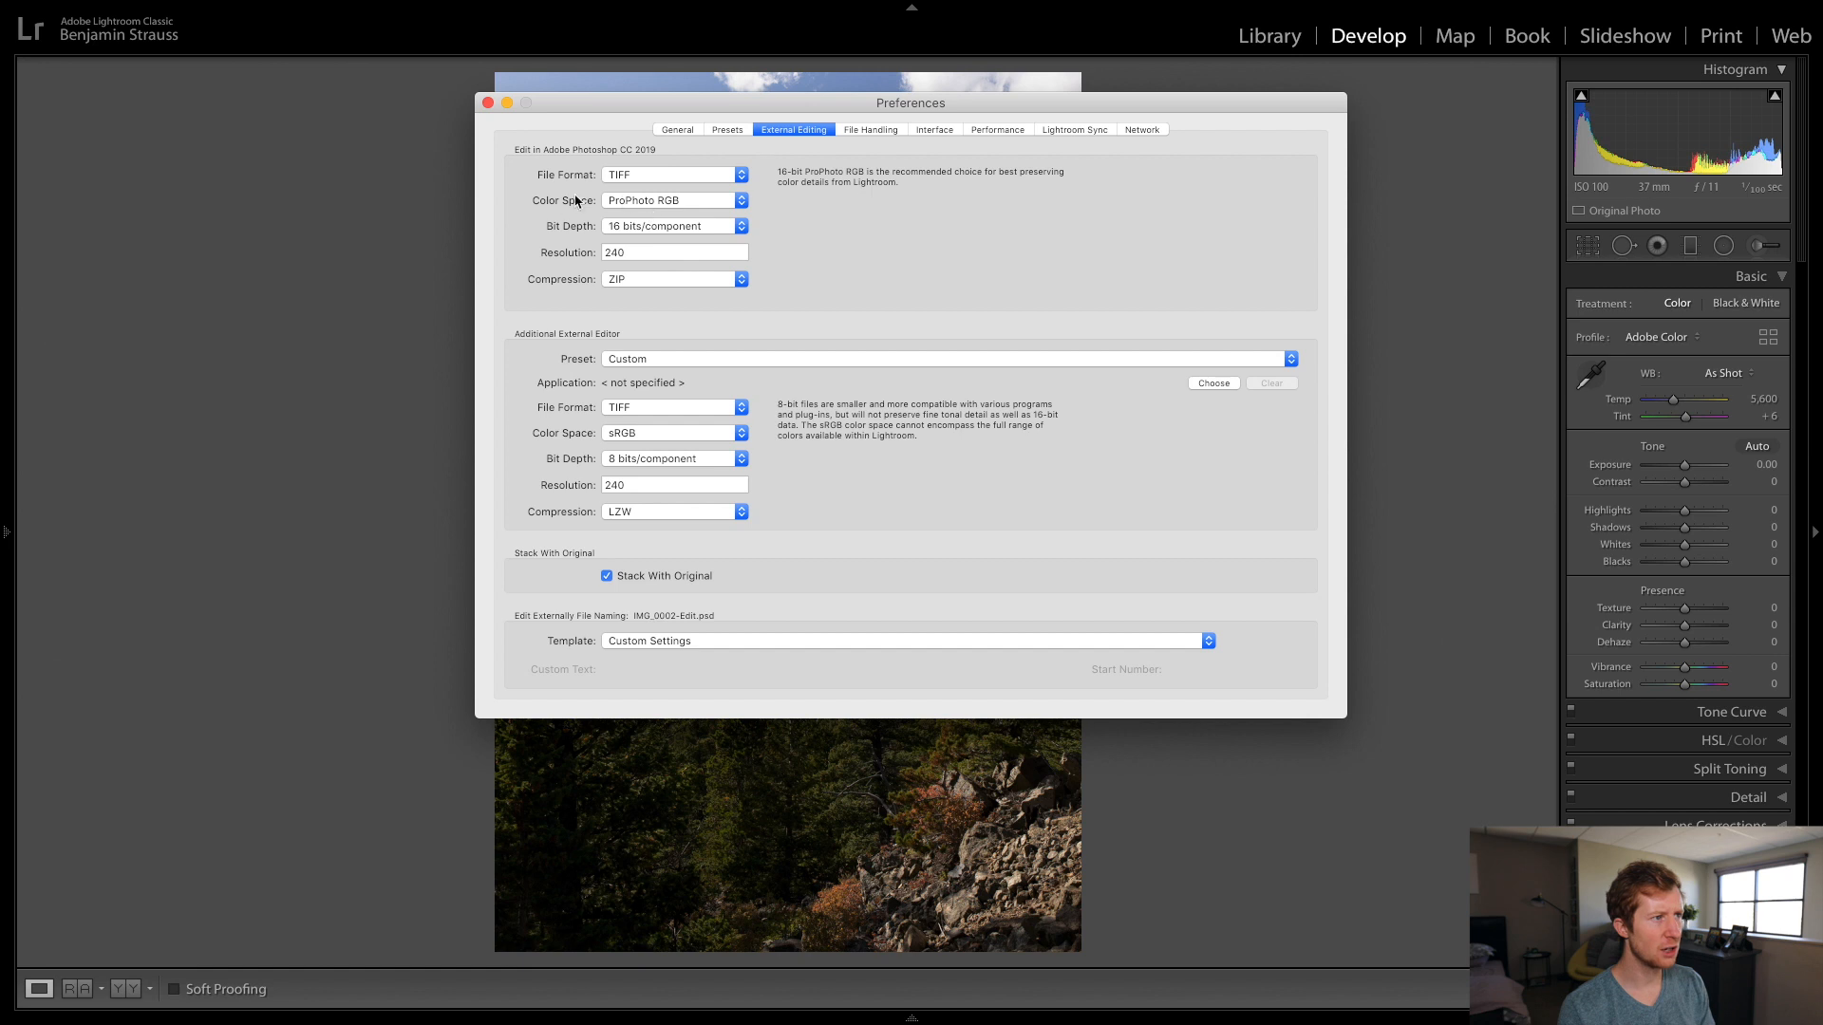
pyautogui.moveTo(661, 213)
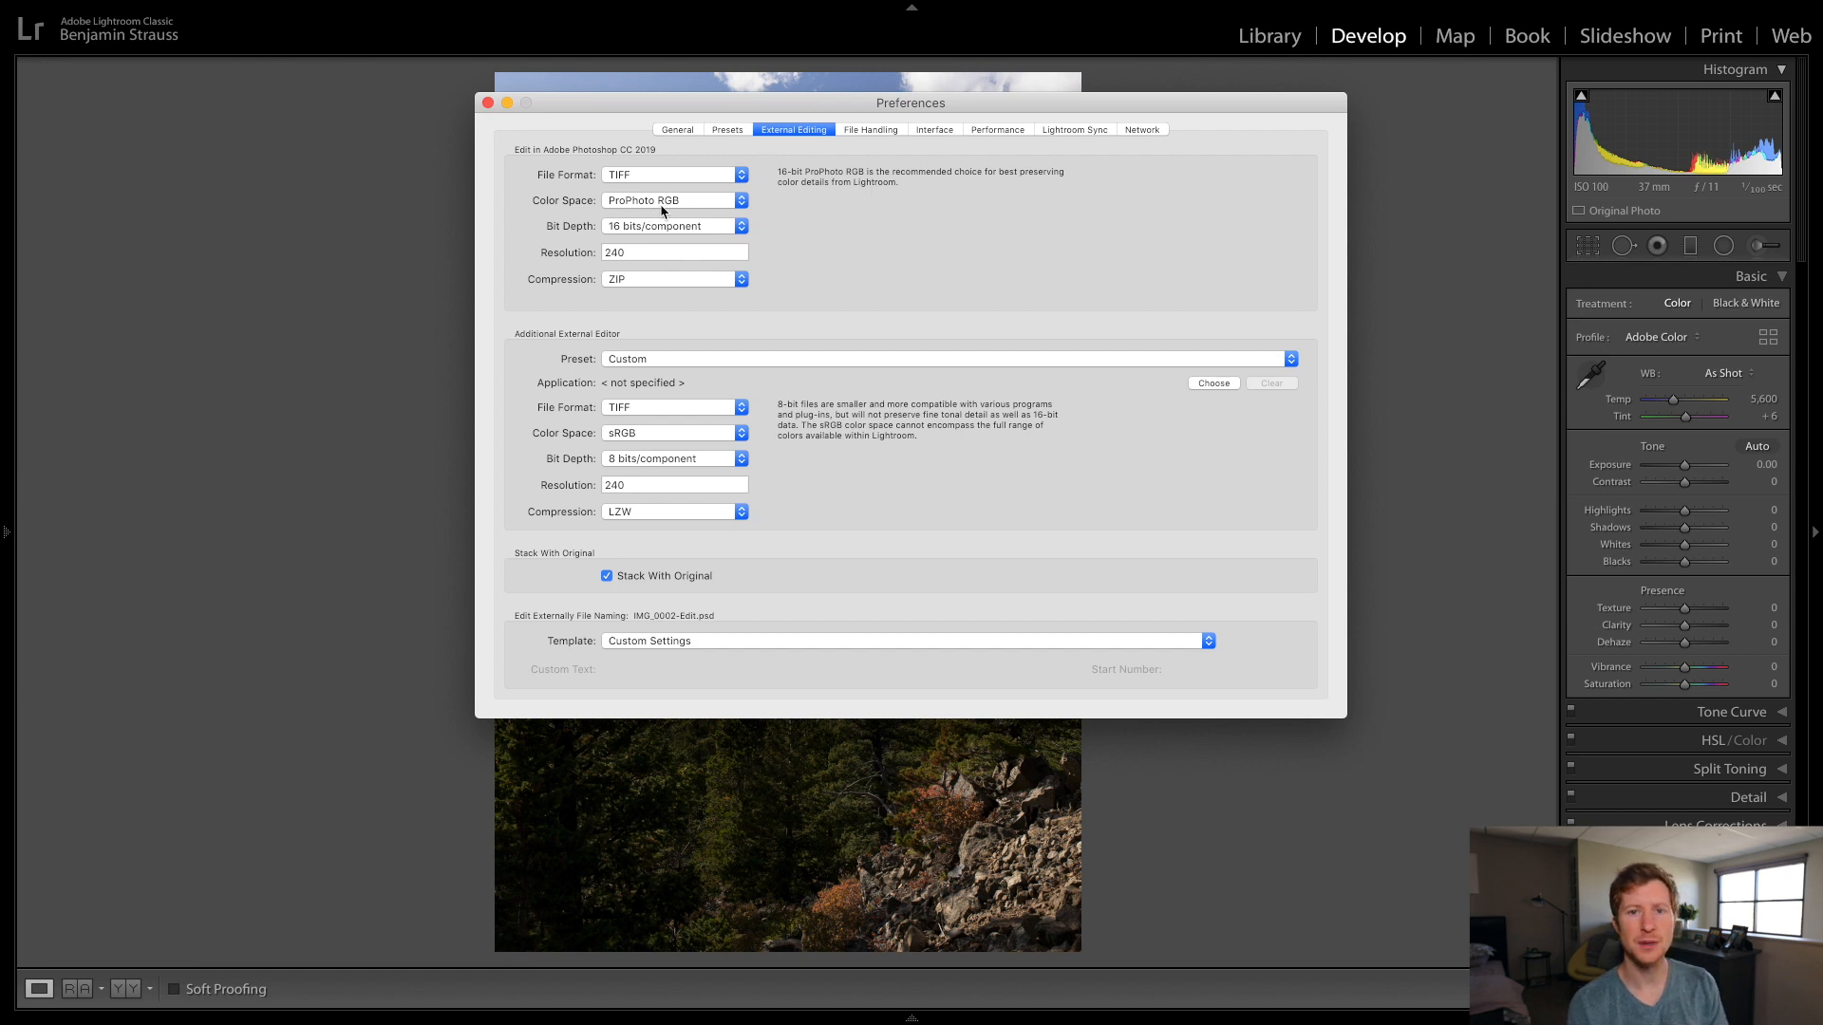
pyautogui.moveTo(345, 353)
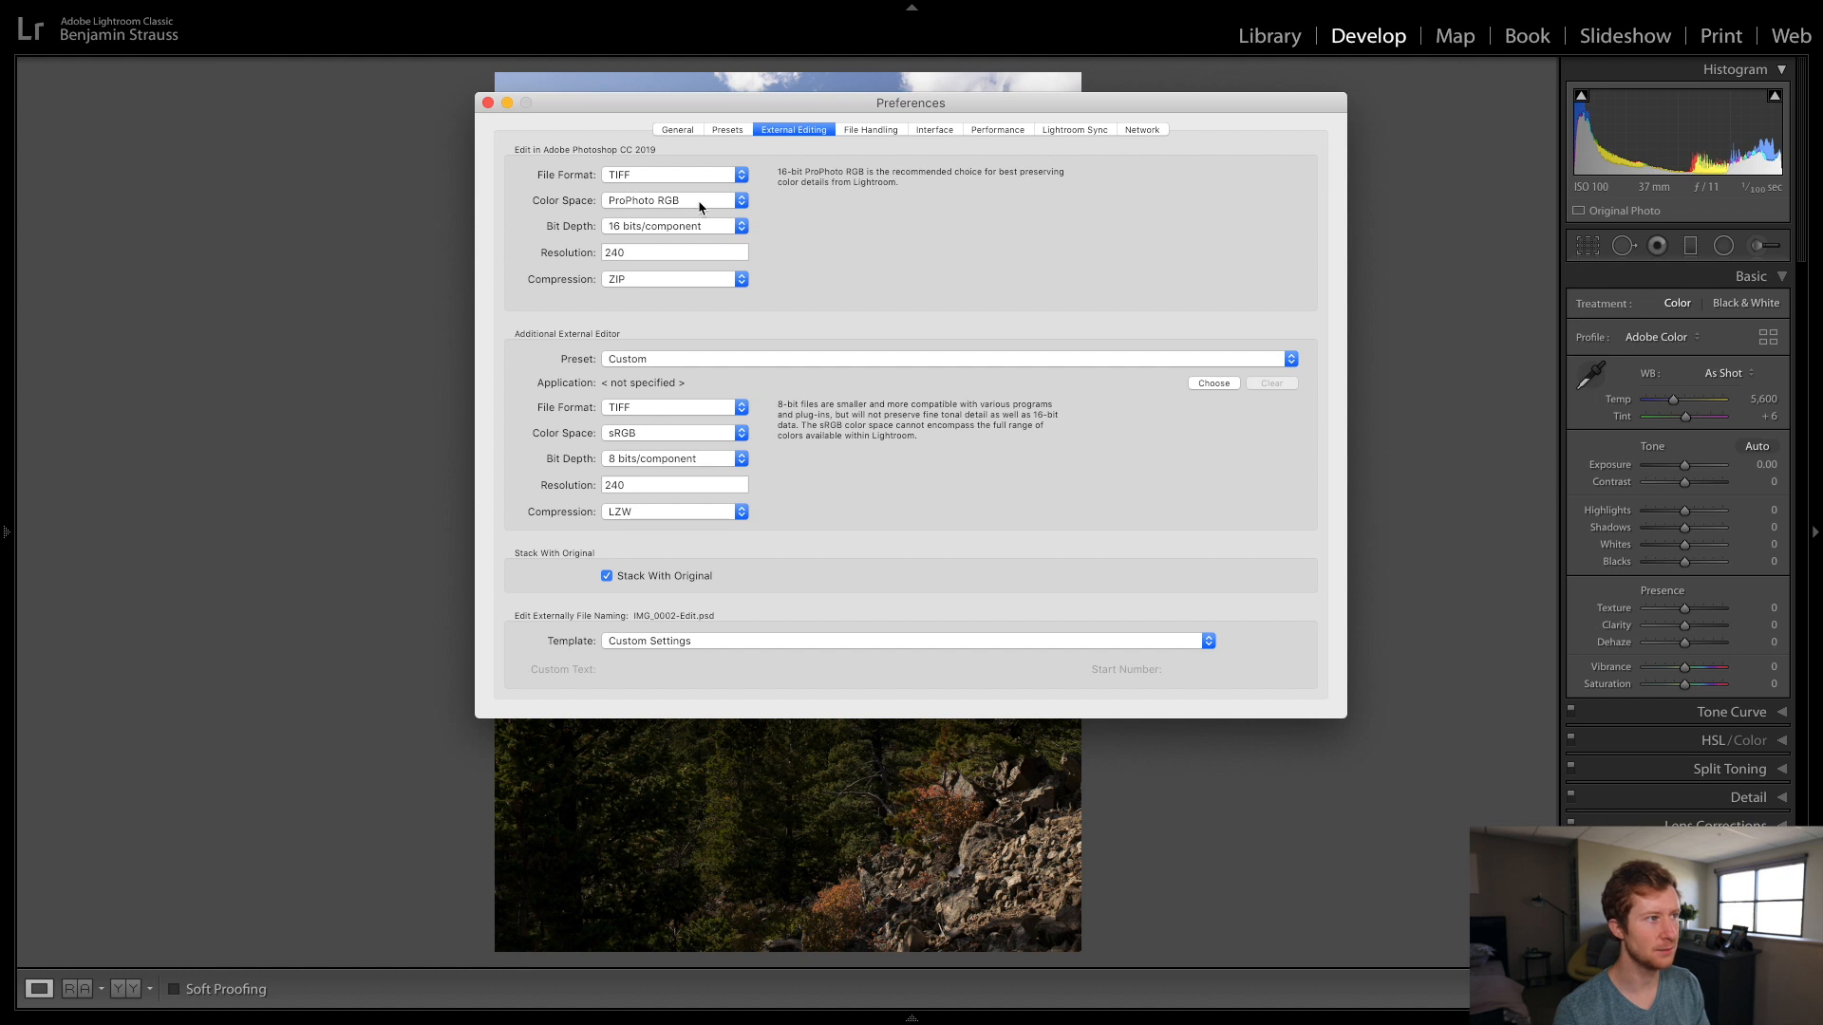
pyautogui.moveTo(725, 229)
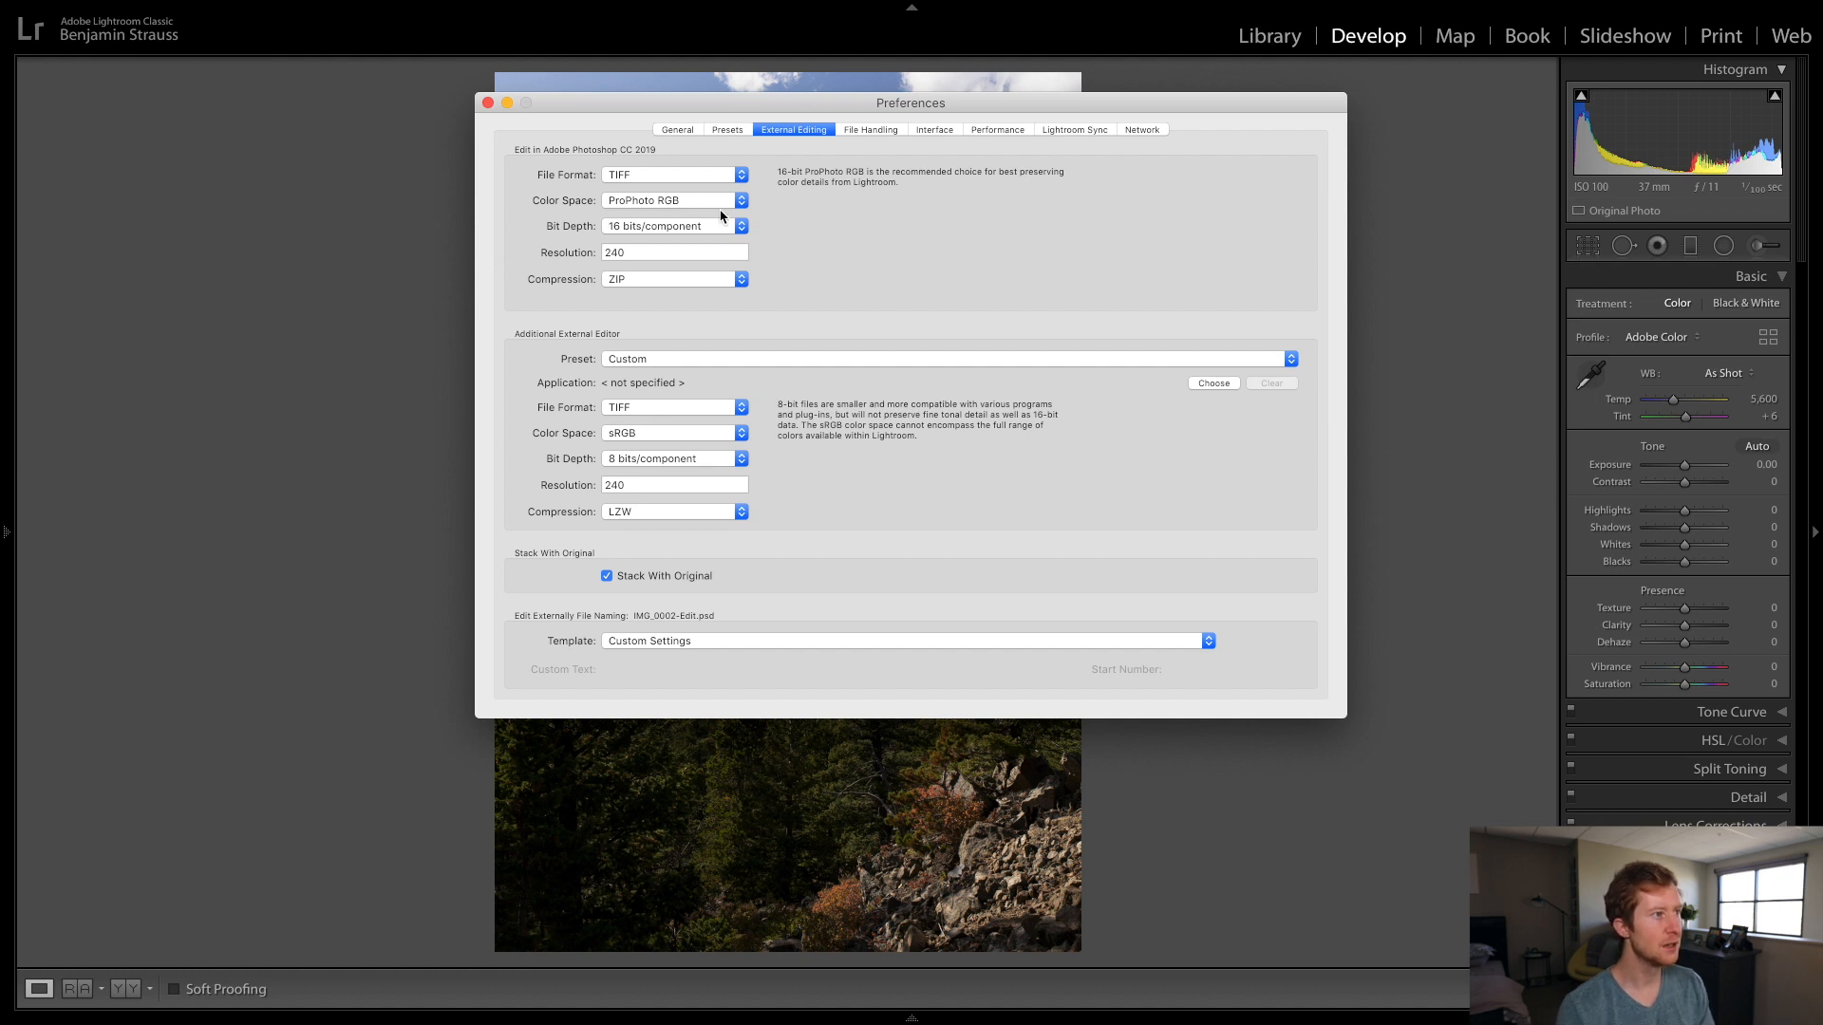
pyautogui.moveTo(611, 236)
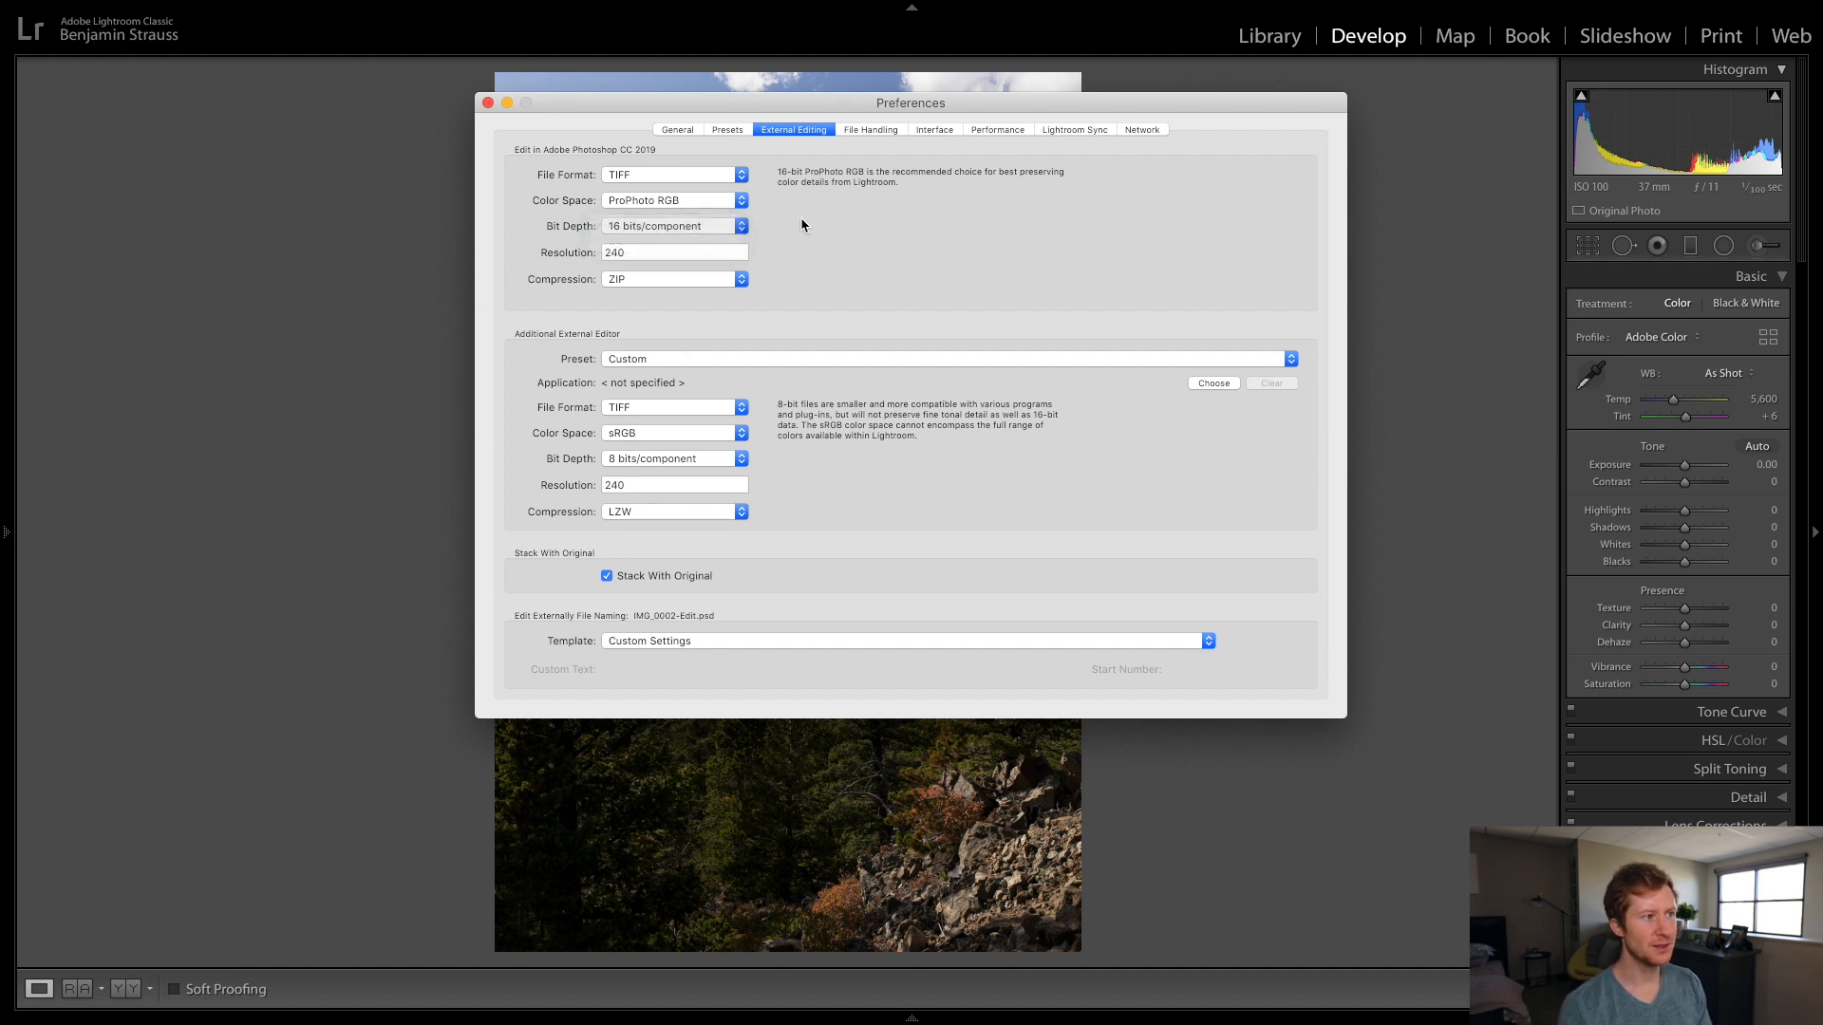
pyautogui.moveTo(786, 255)
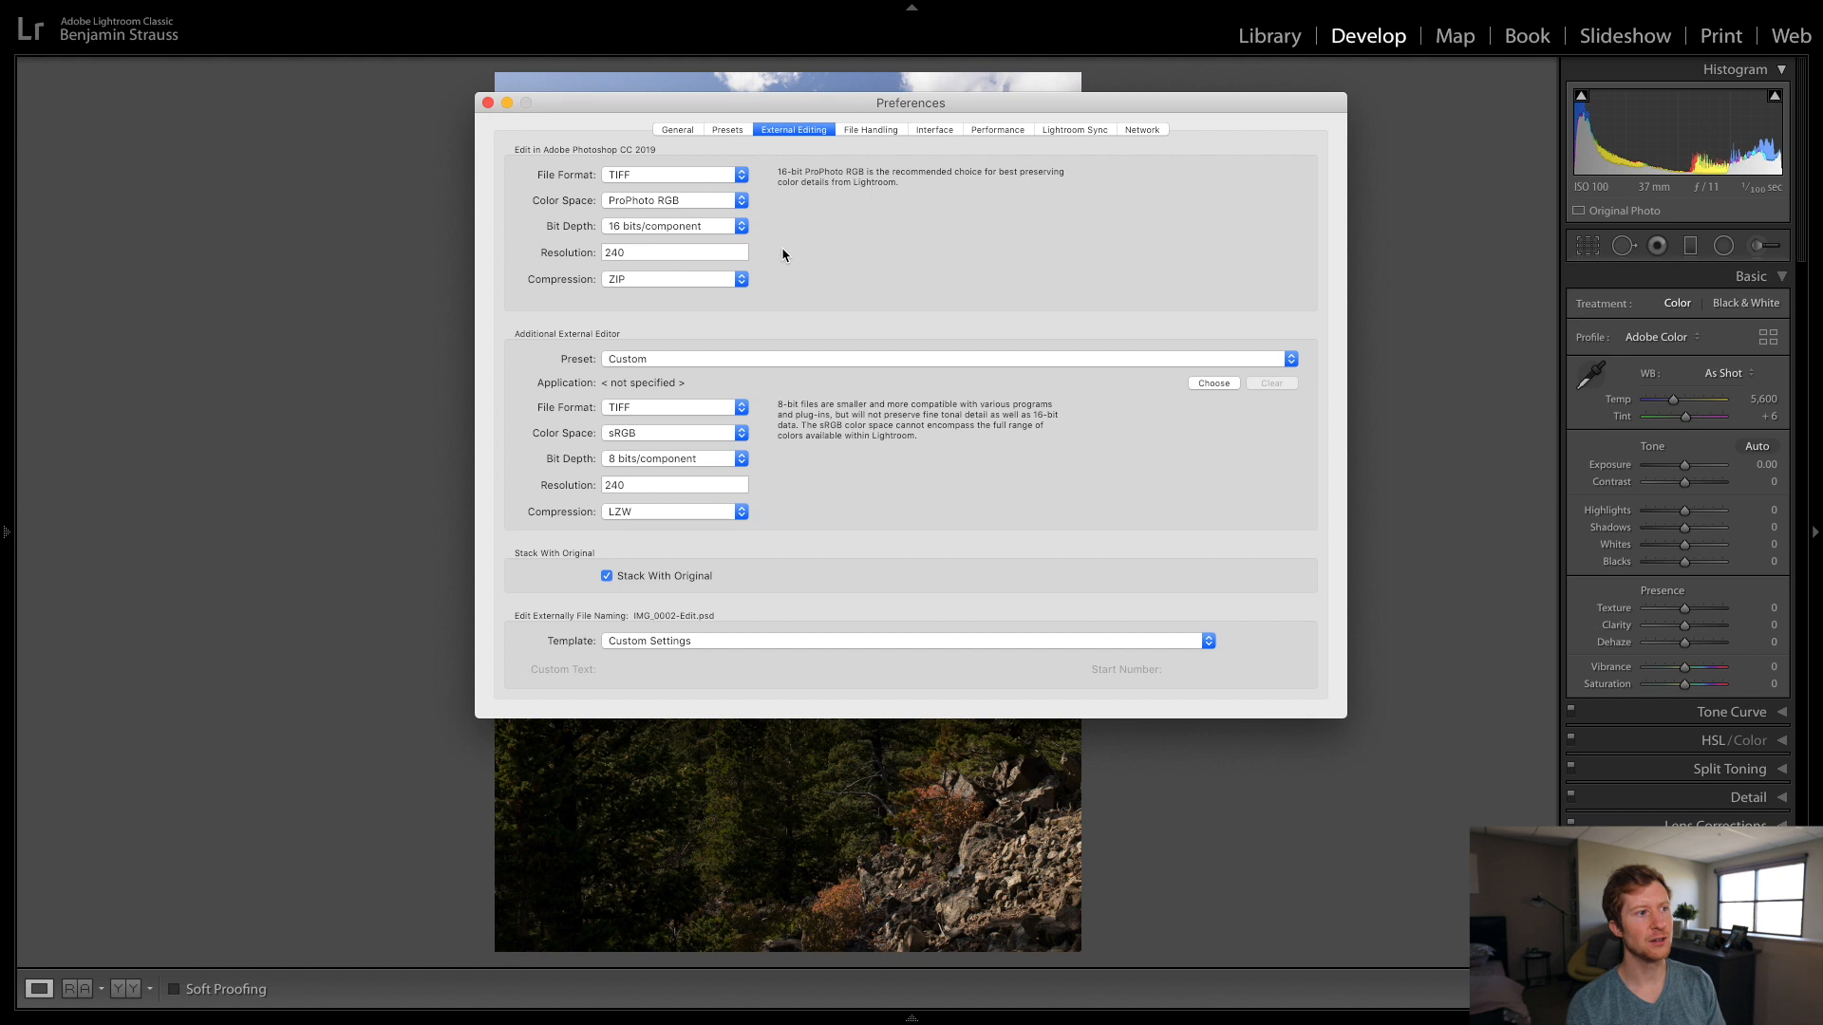
pyautogui.moveTo(773, 243)
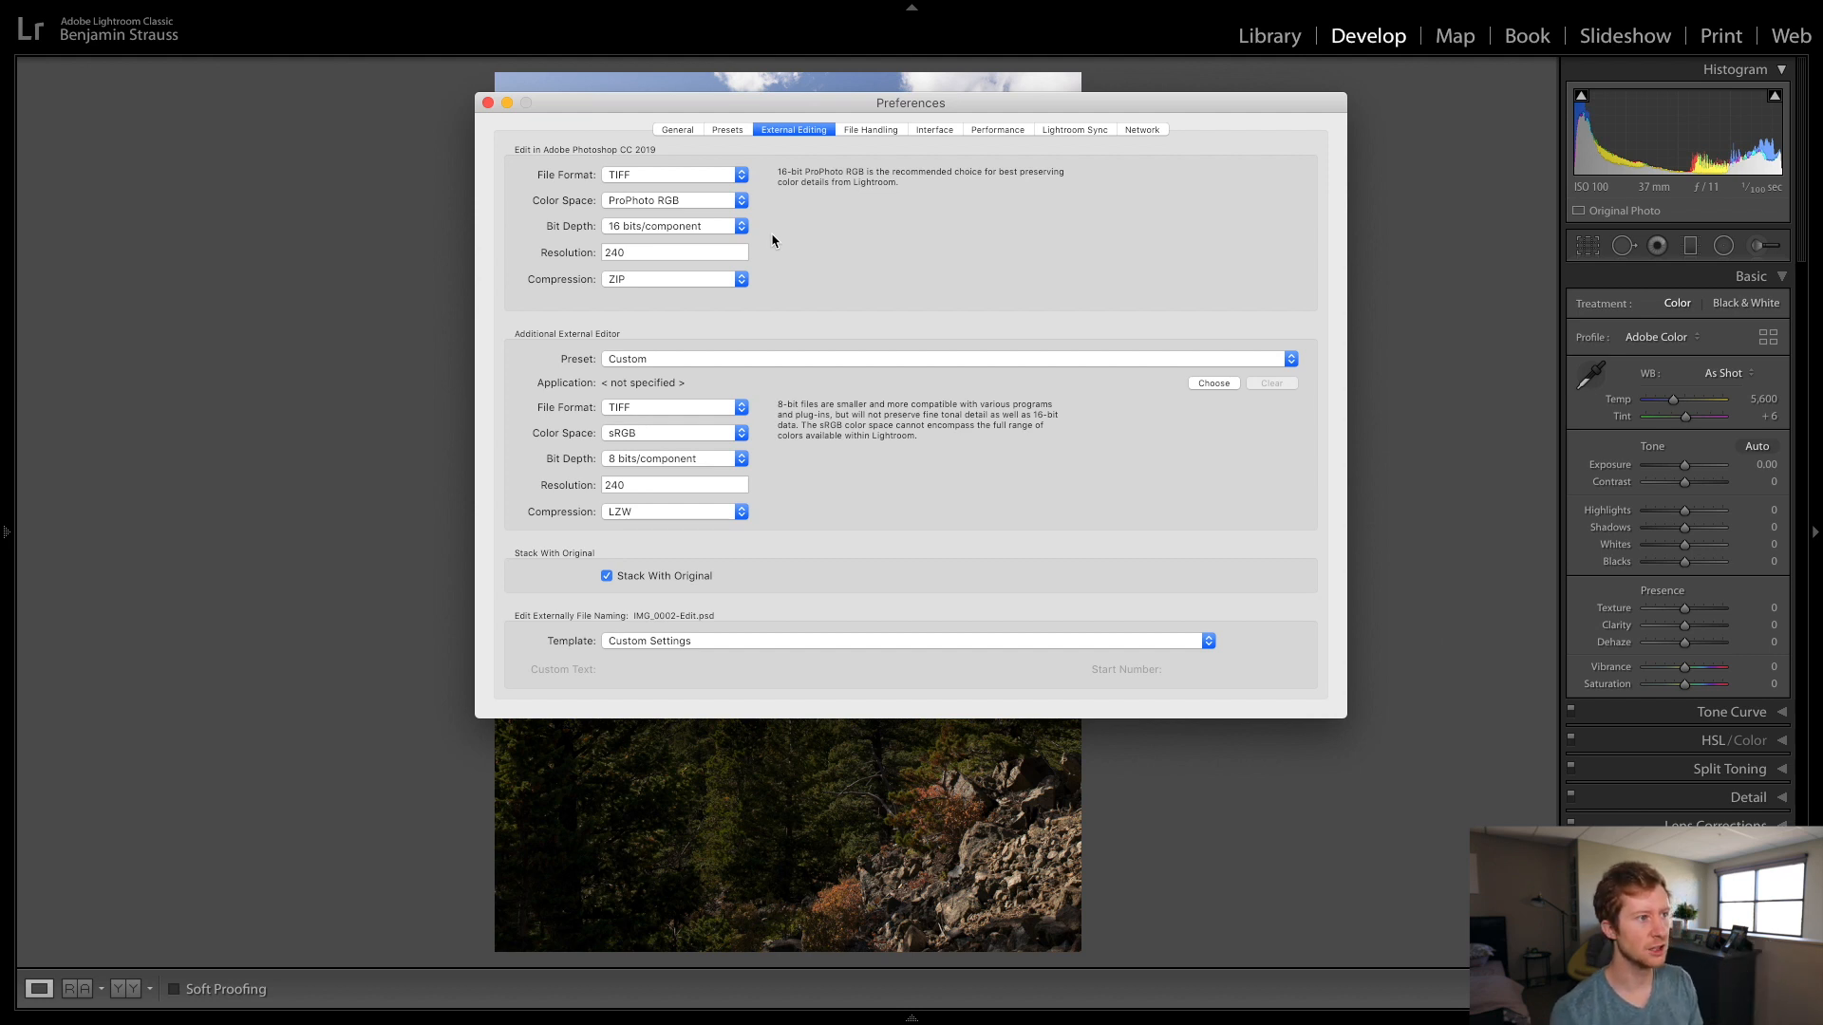
pyautogui.moveTo(685, 228)
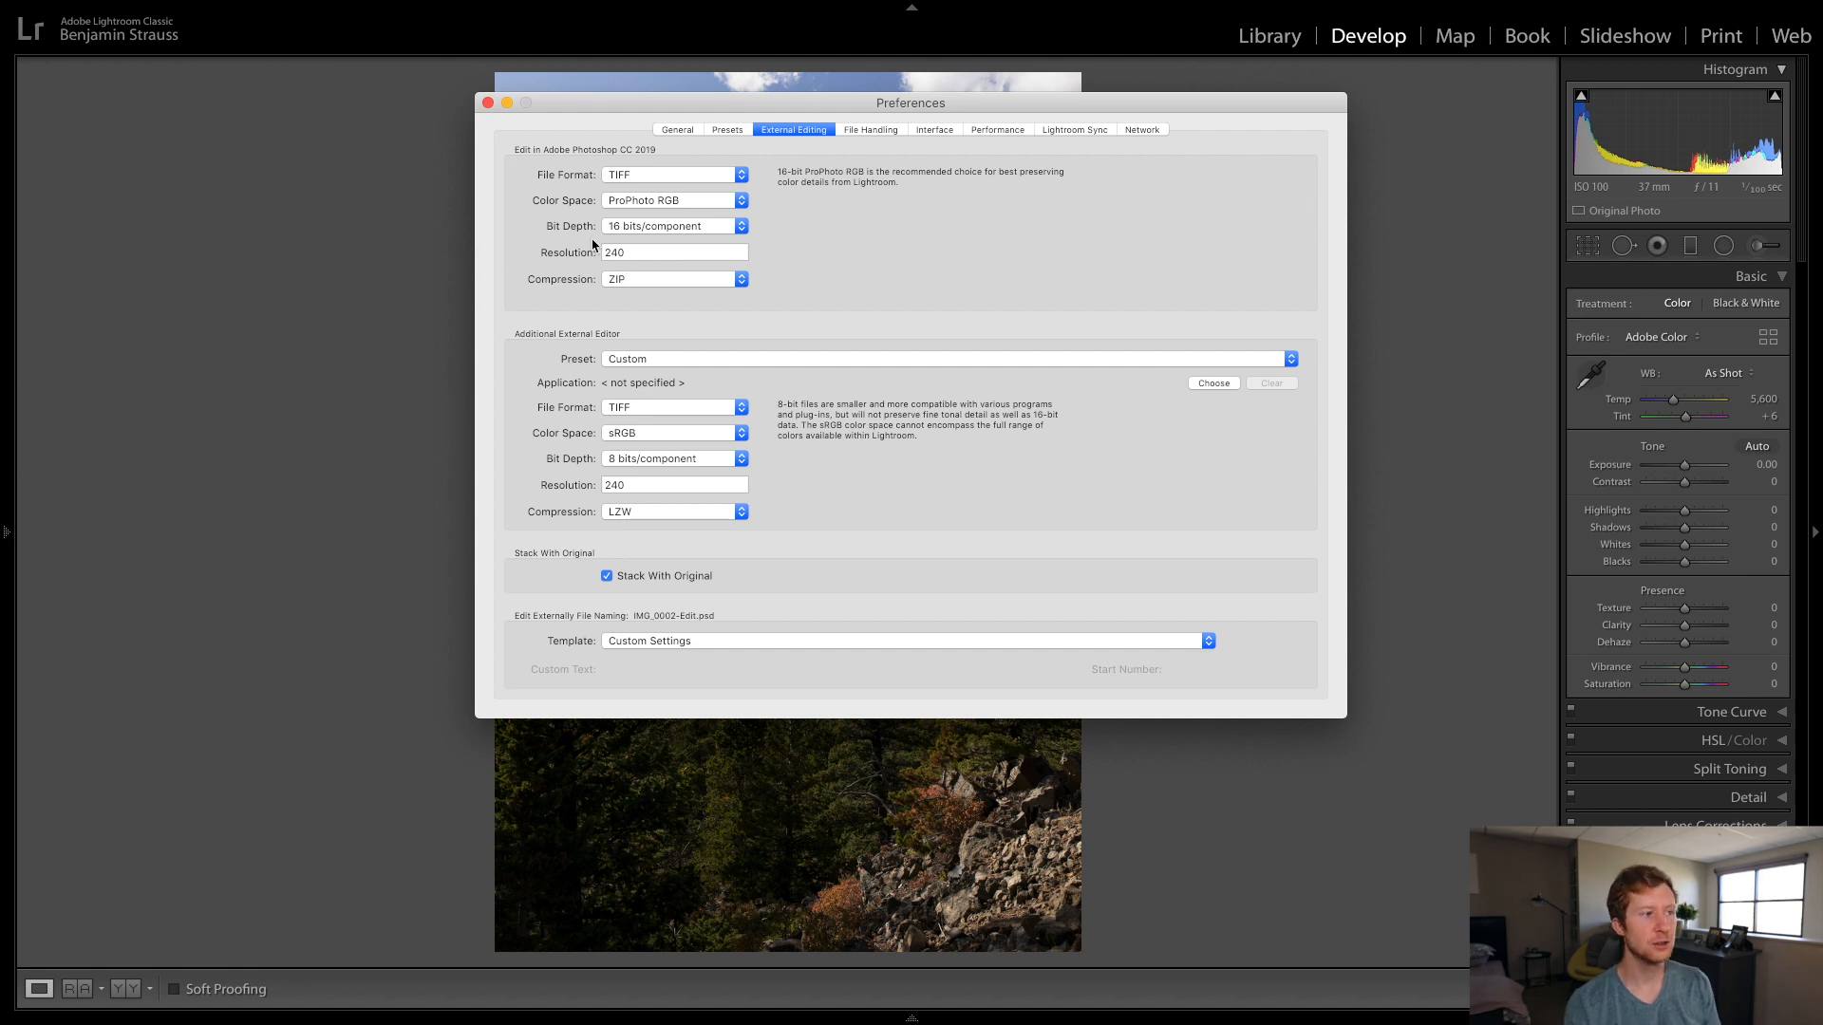
pyautogui.moveTo(713, 300)
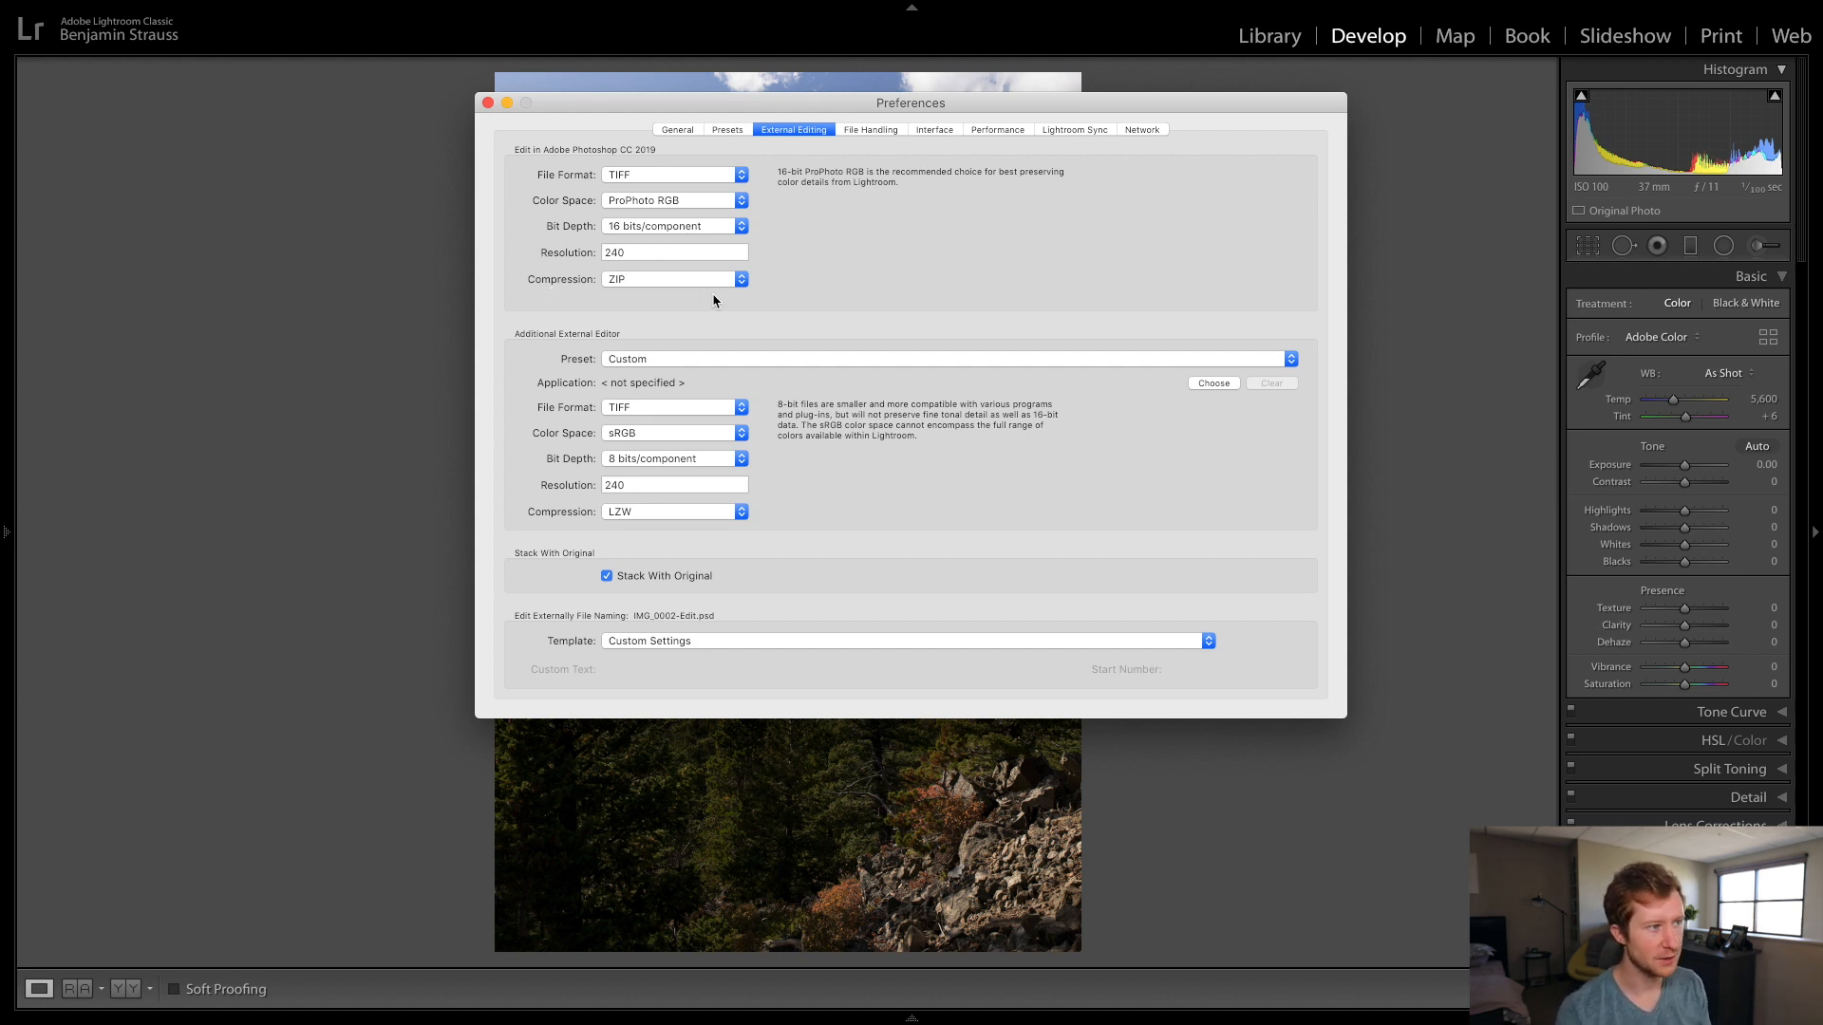
pyautogui.moveTo(532, 127)
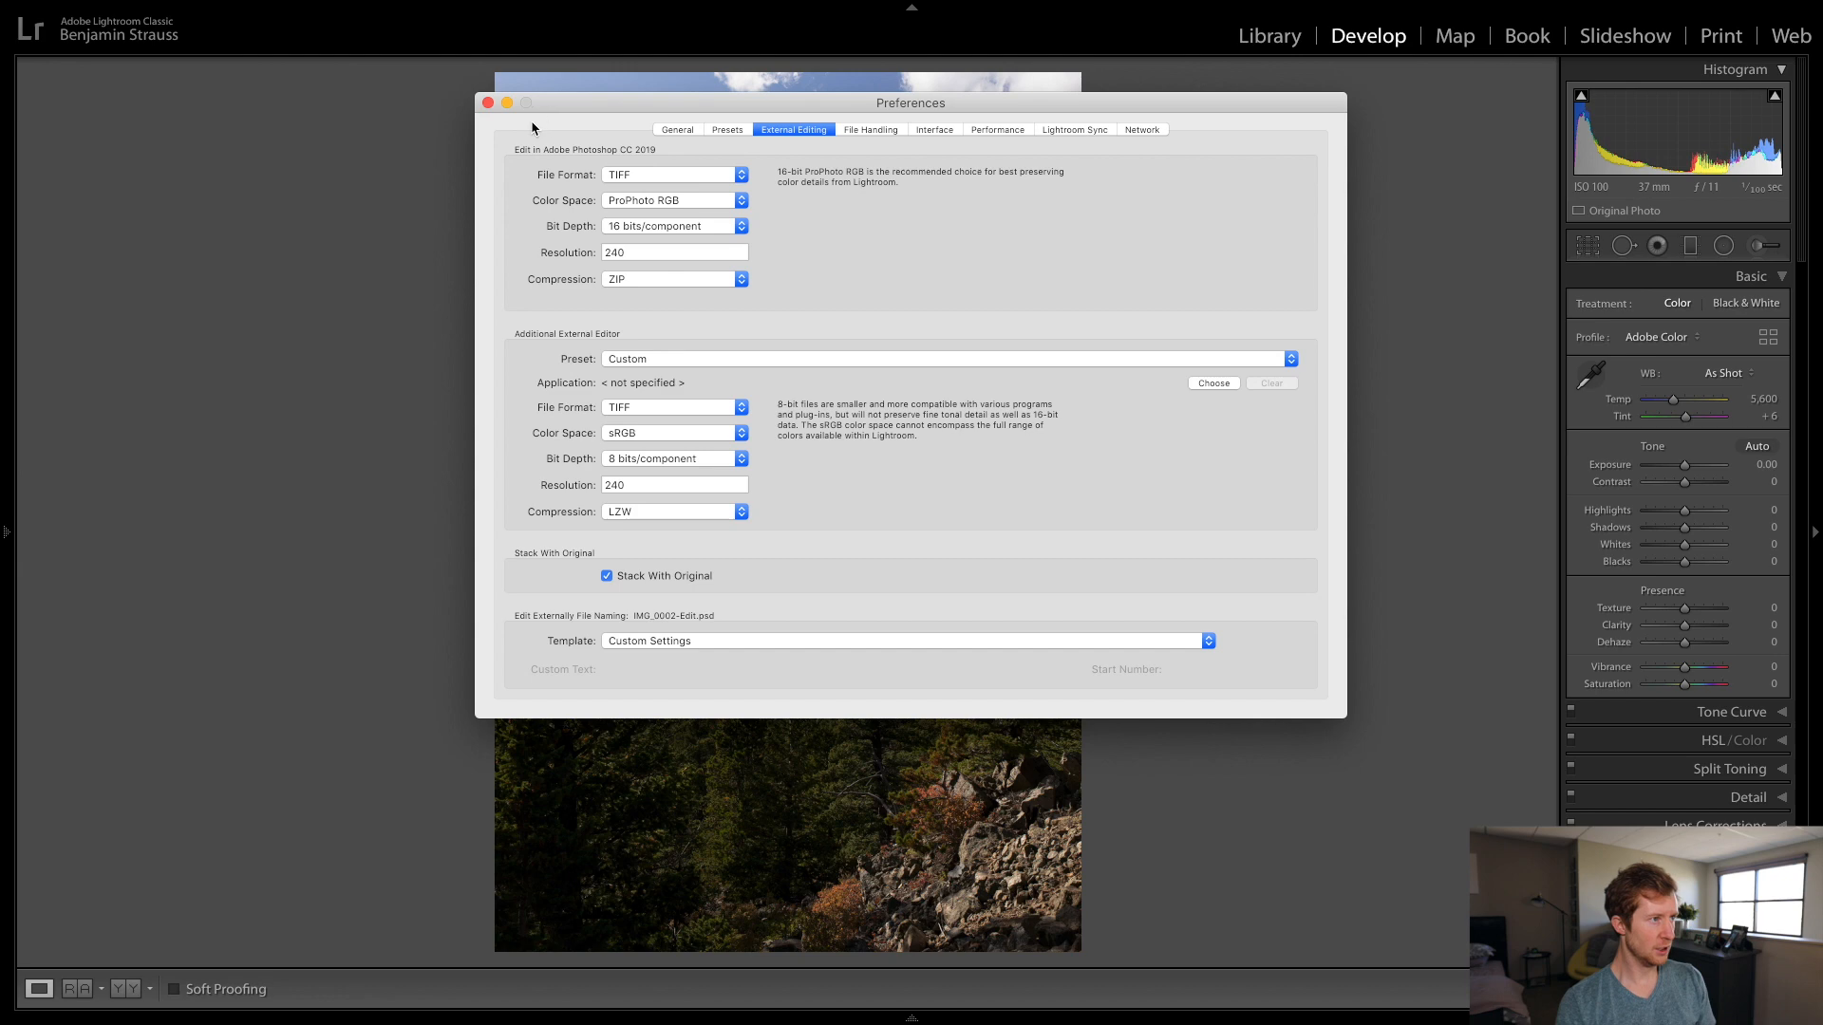
# Step: Close Preferences and bring up the actions menu for the forest photo
pyautogui.click(484, 106)
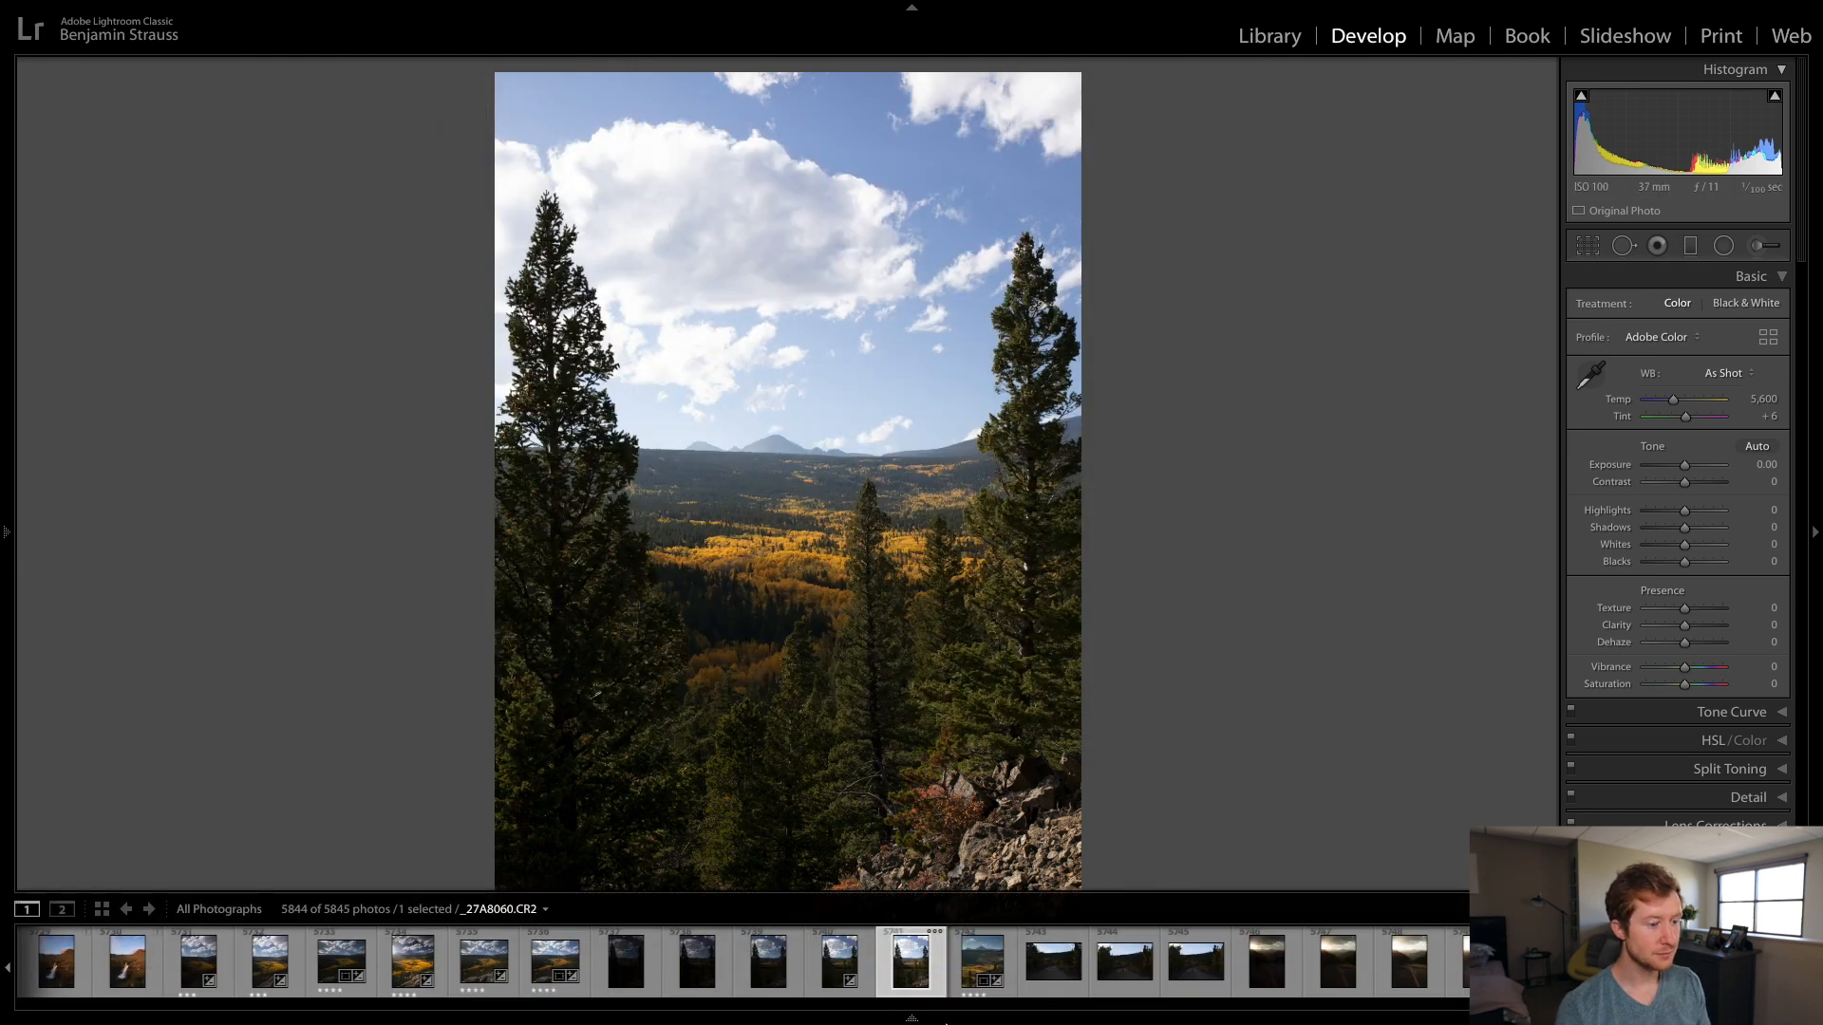
pyautogui.rightClick(909, 964)
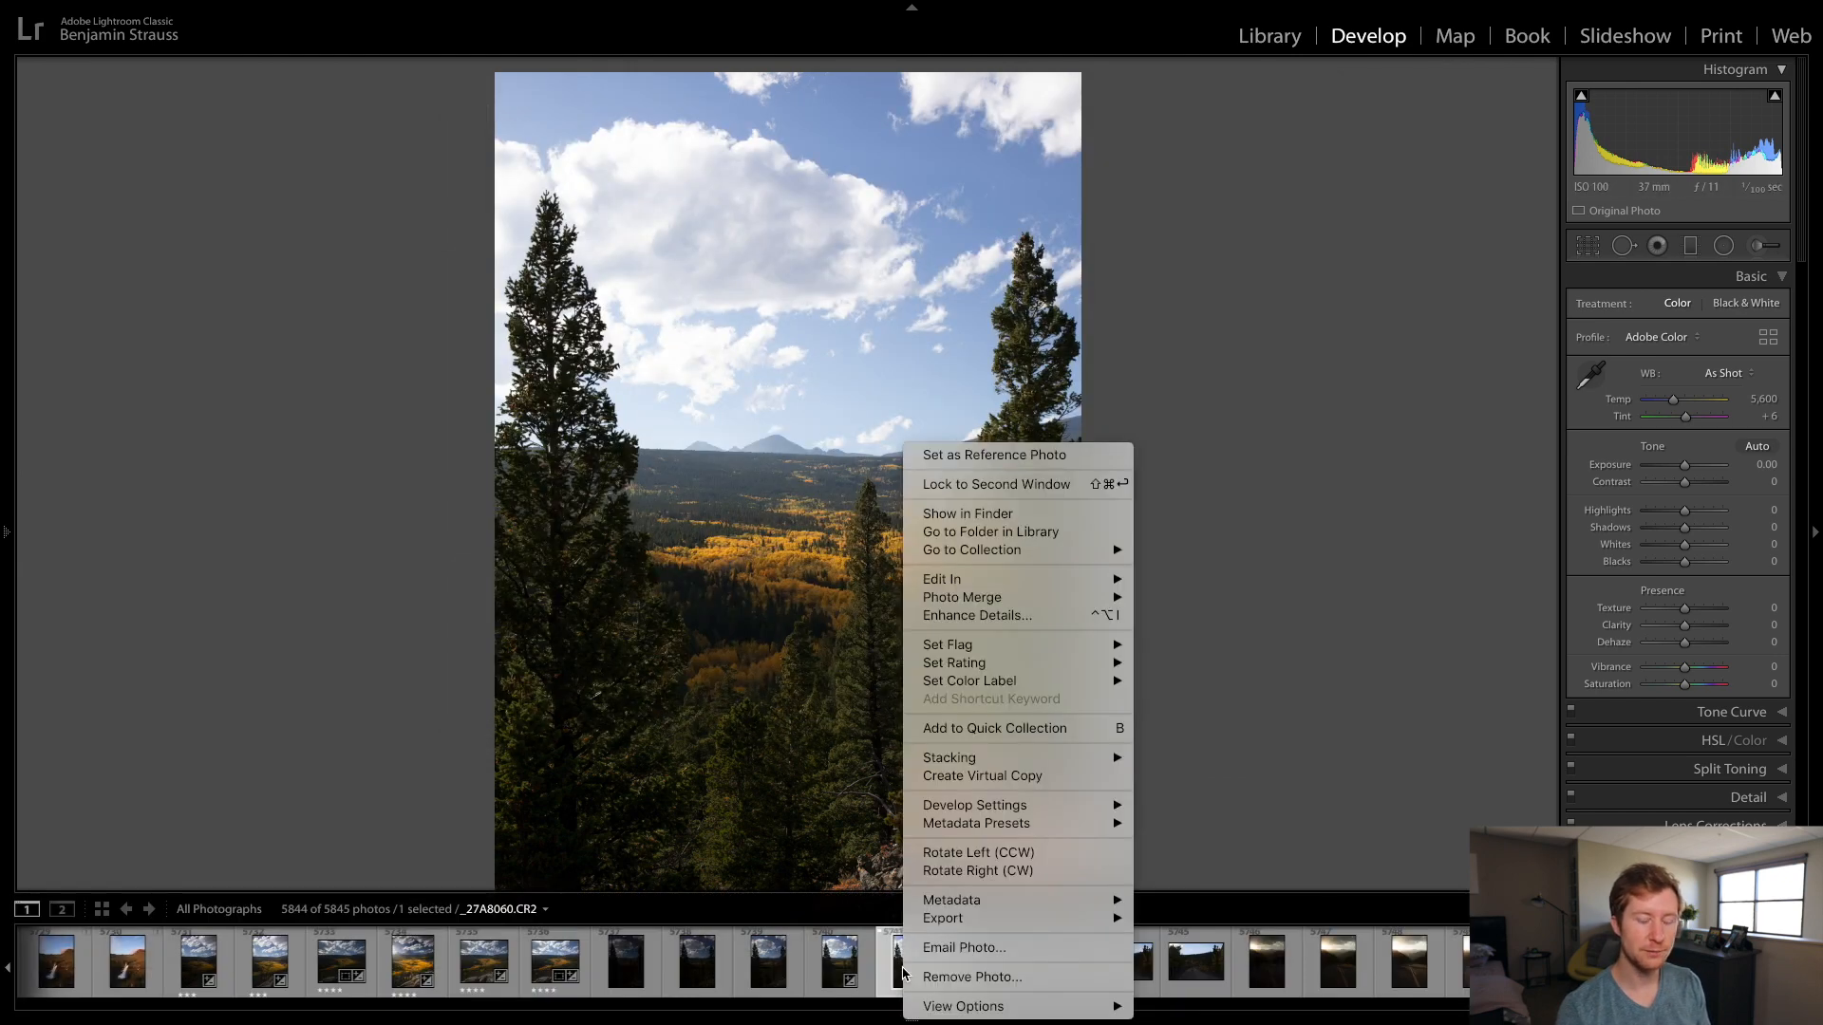
pyautogui.moveTo(987, 580)
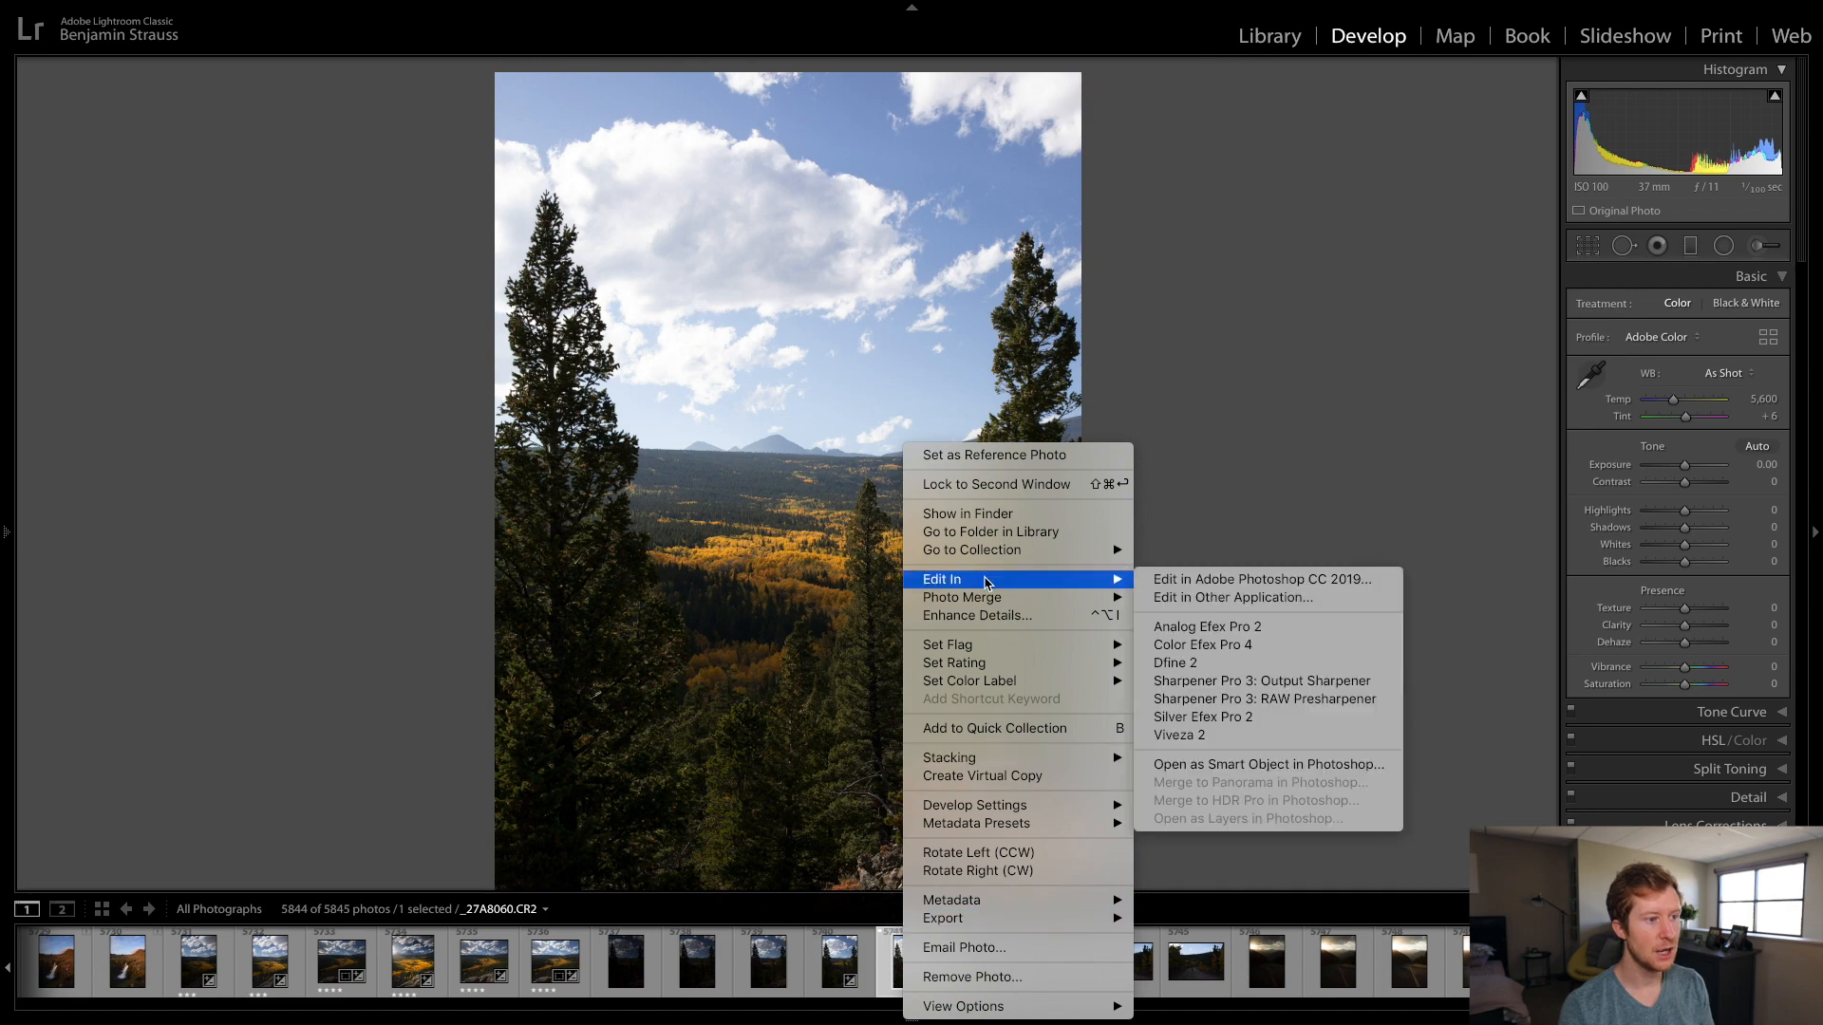
pyautogui.moveTo(1276, 579)
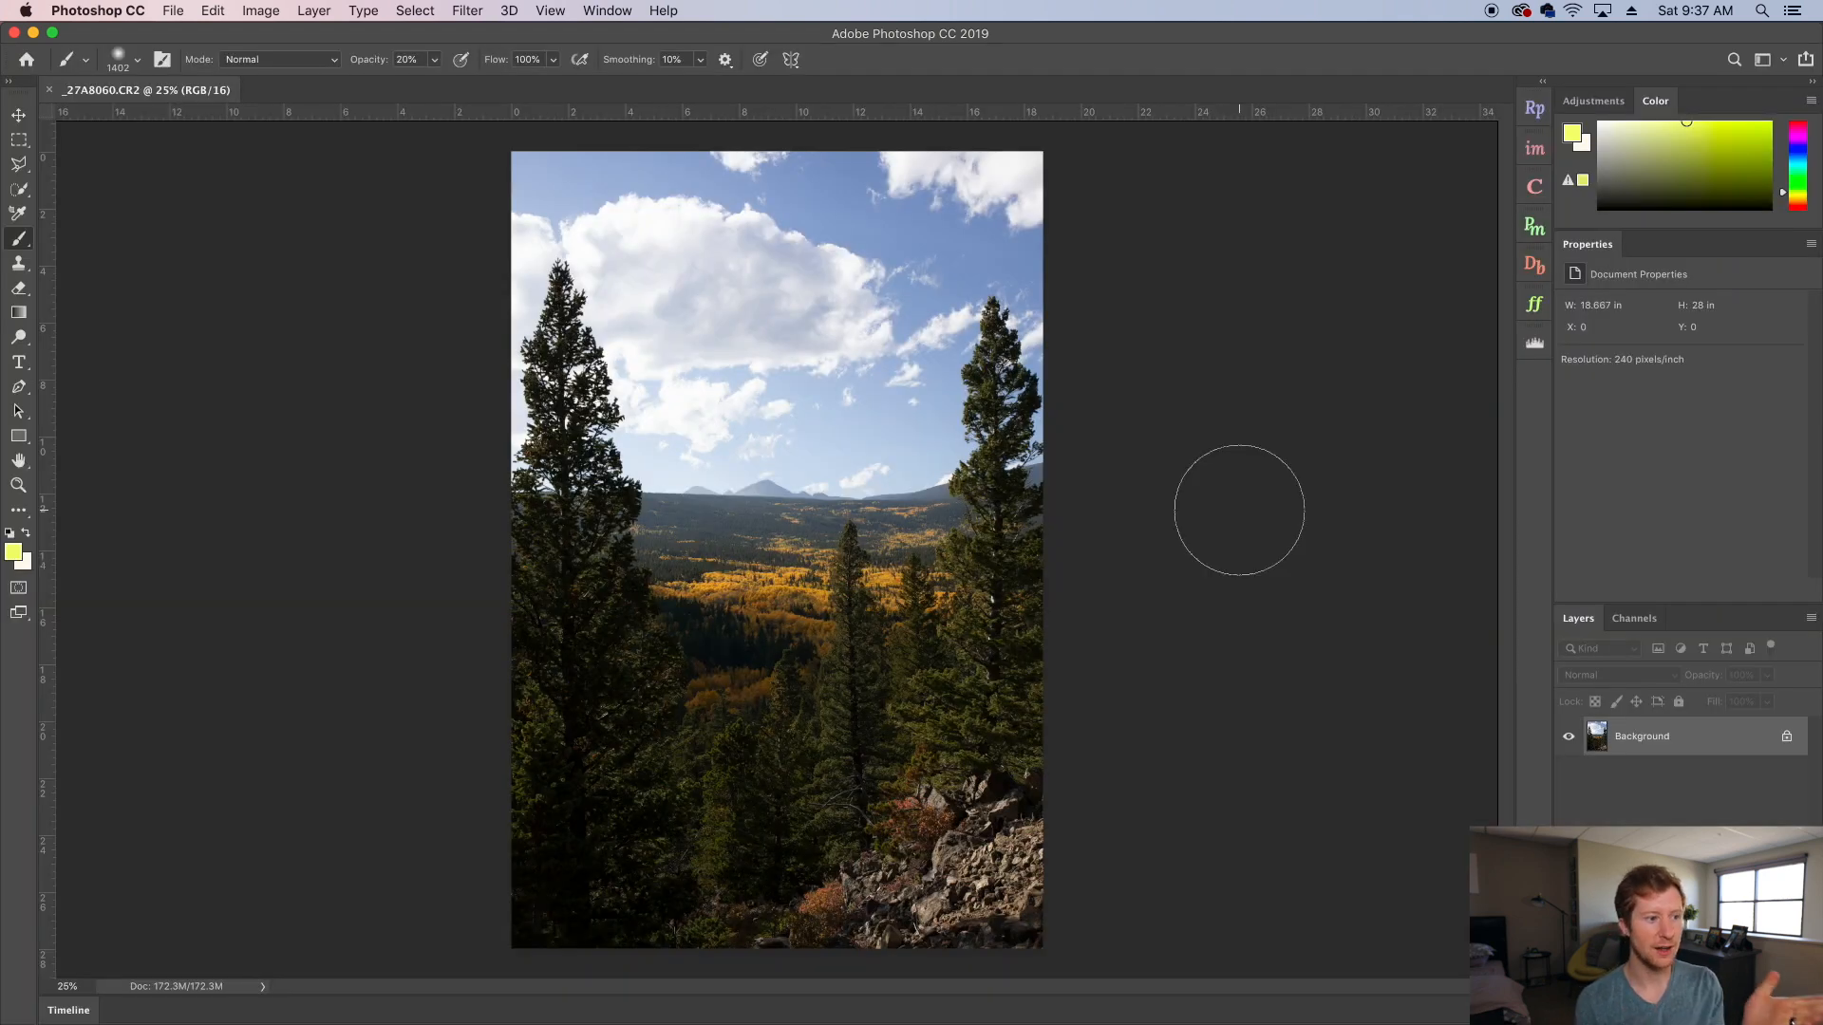
pyautogui.moveTo(900, 591)
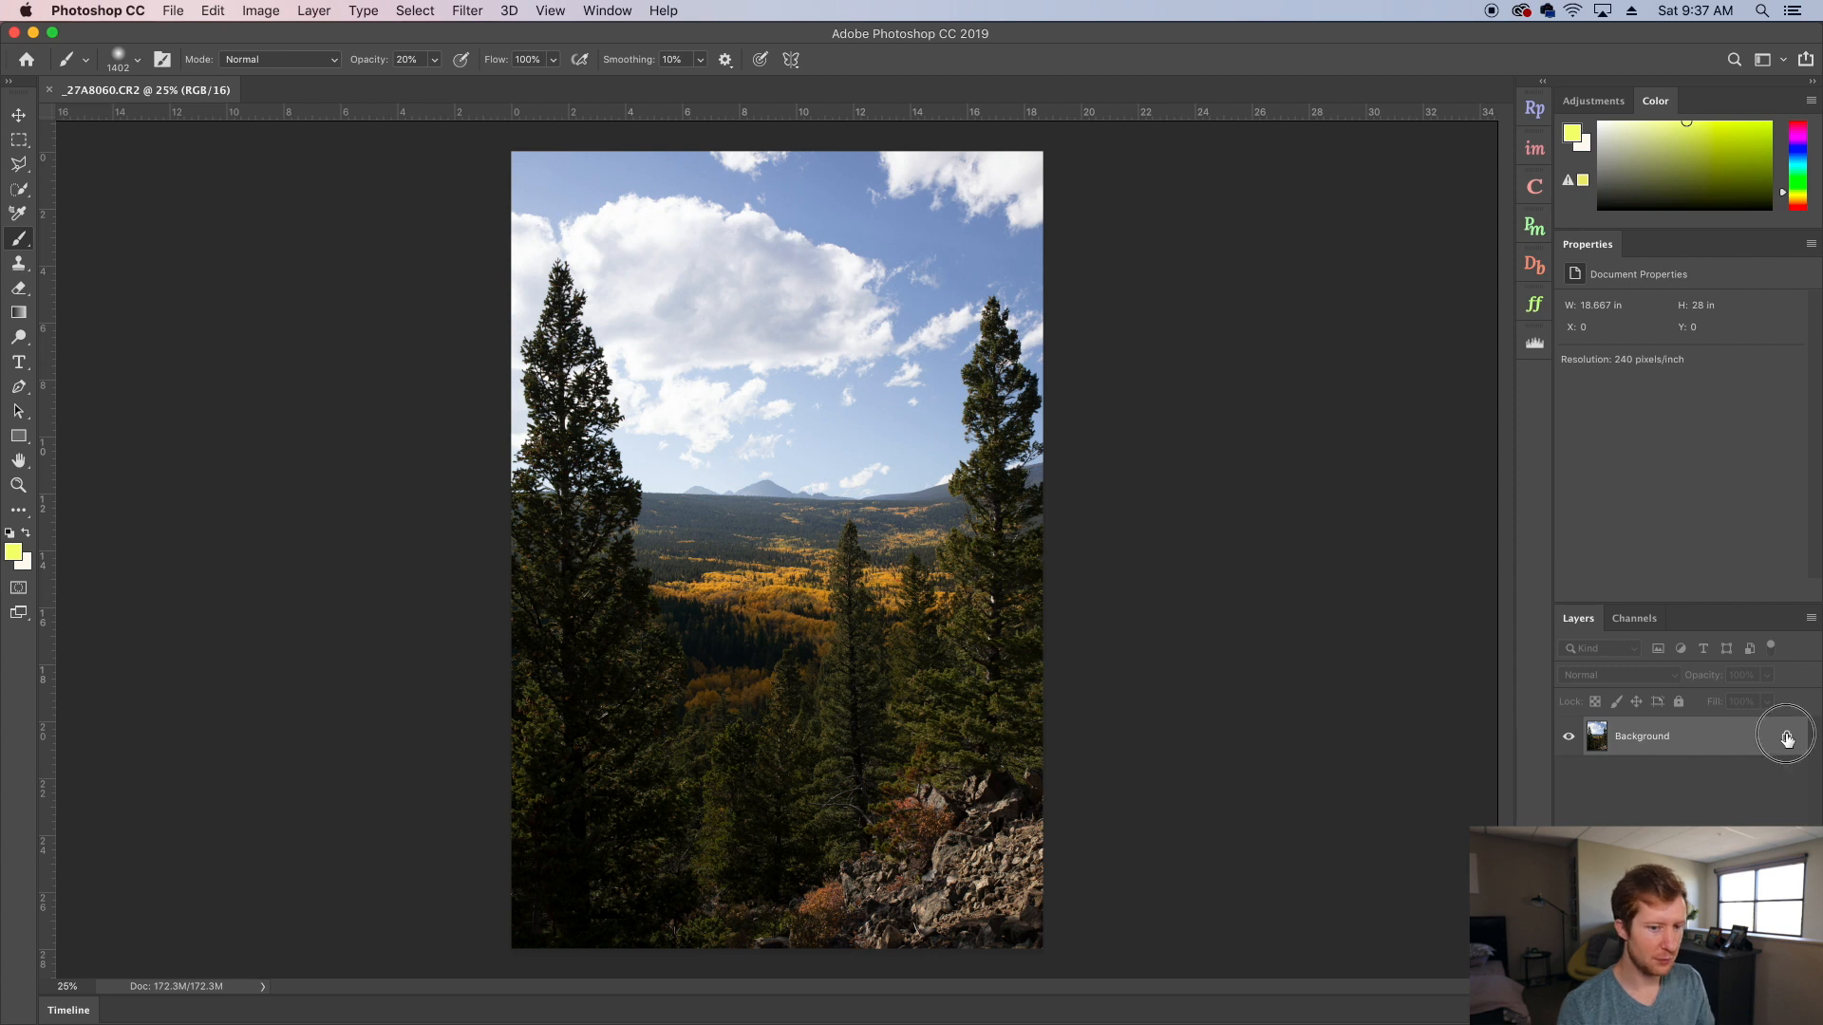
# Step: Unlock the Background layer so the forest photo can be painted on
pyautogui.doubleClick(1784, 737)
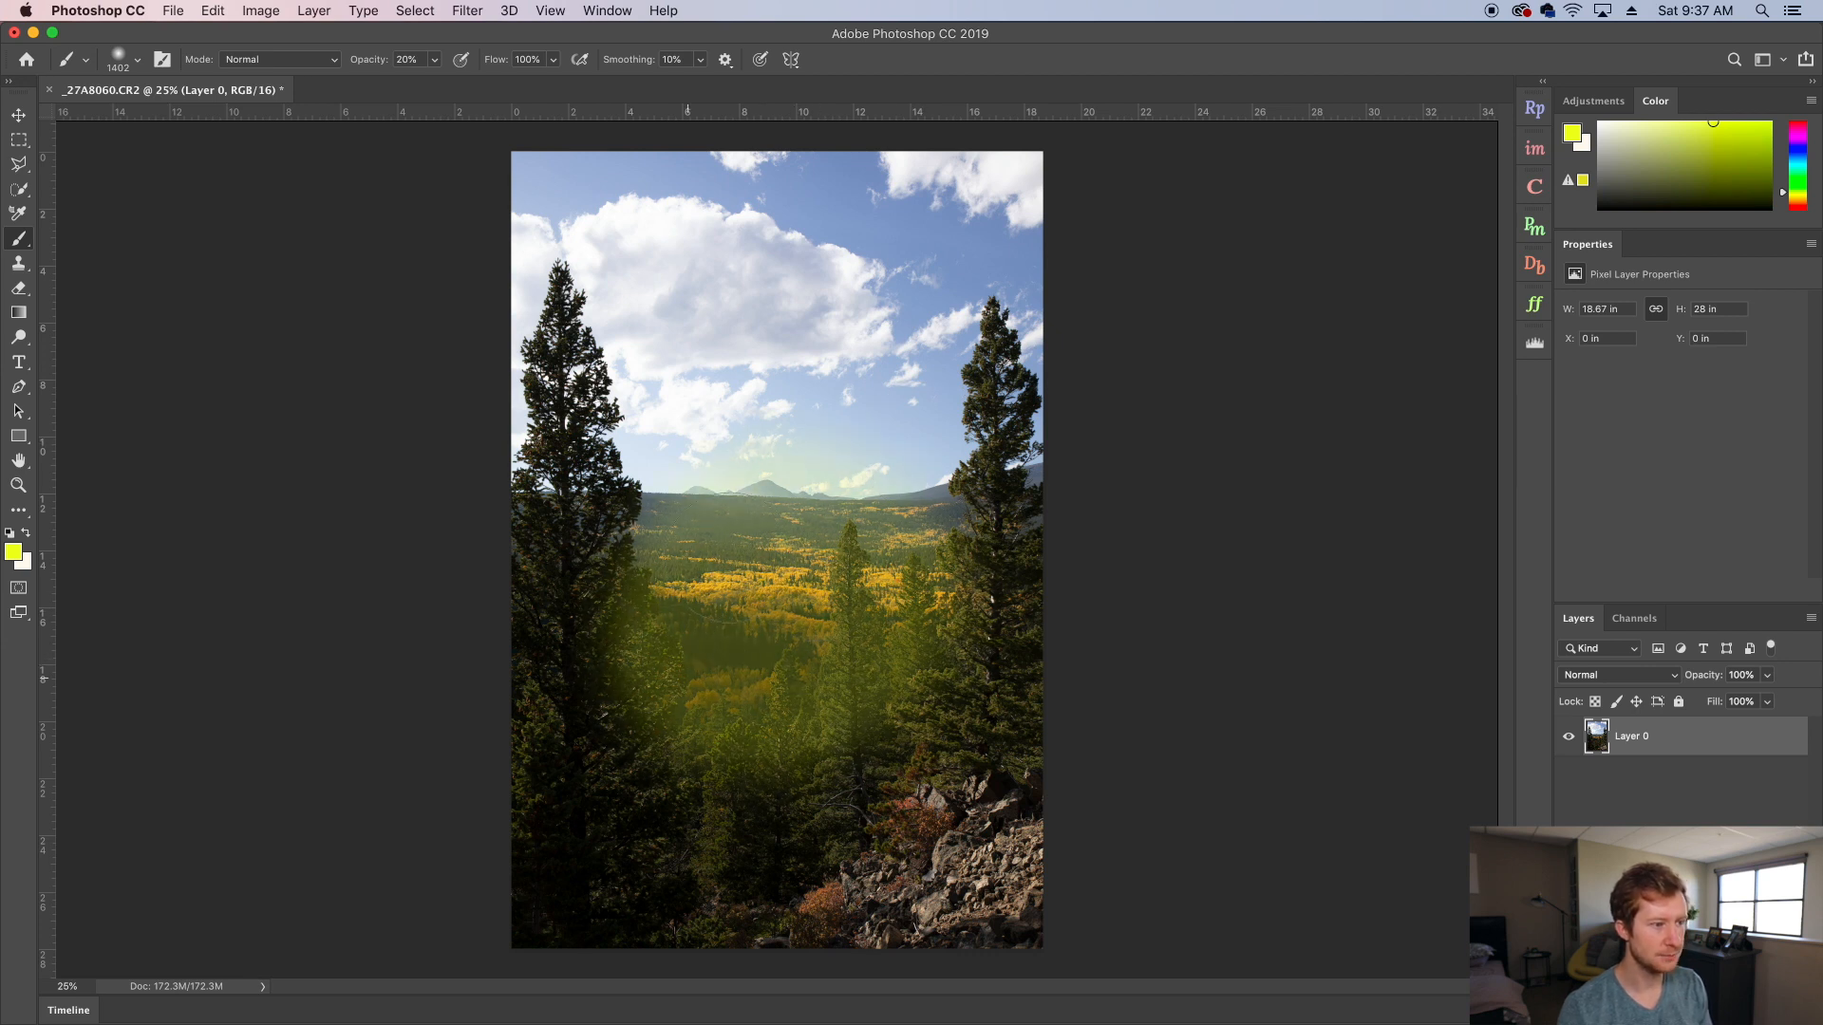
pyautogui.moveTo(1308, 566)
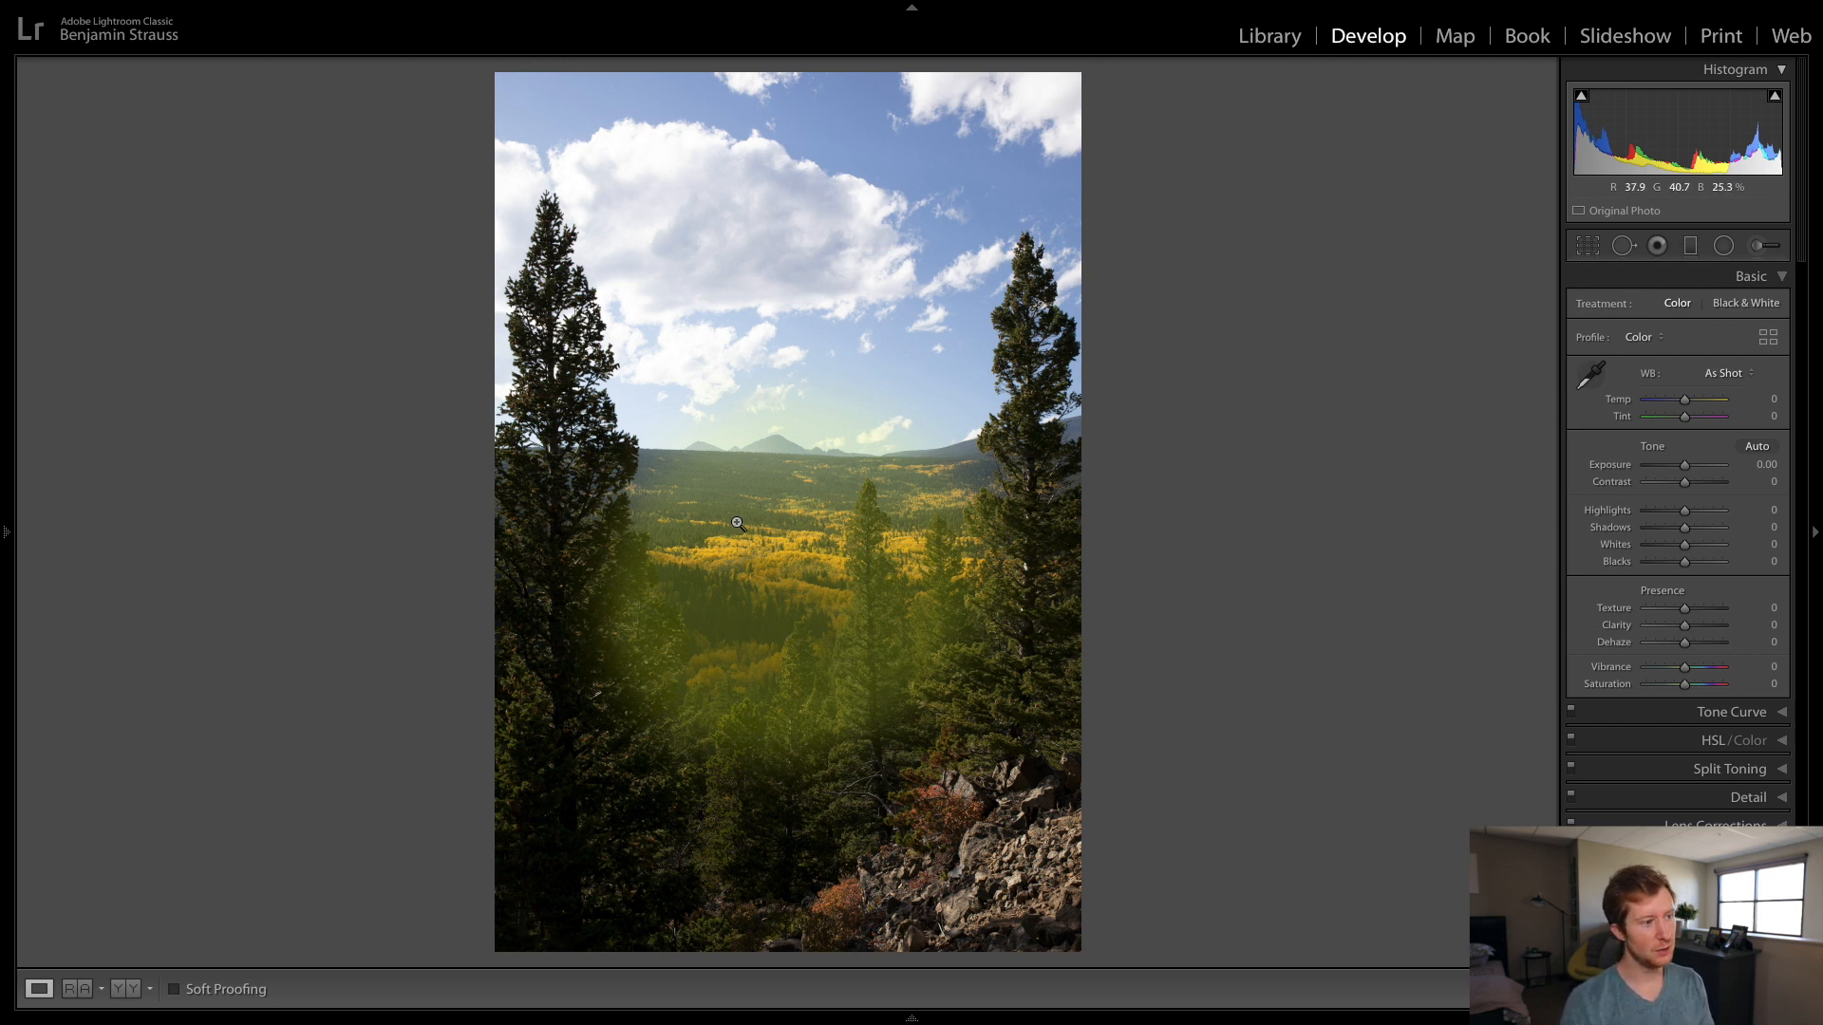
# Step: Bring up the actions menu for the green-painted photo back in the catalog
pyautogui.rightClick(737, 524)
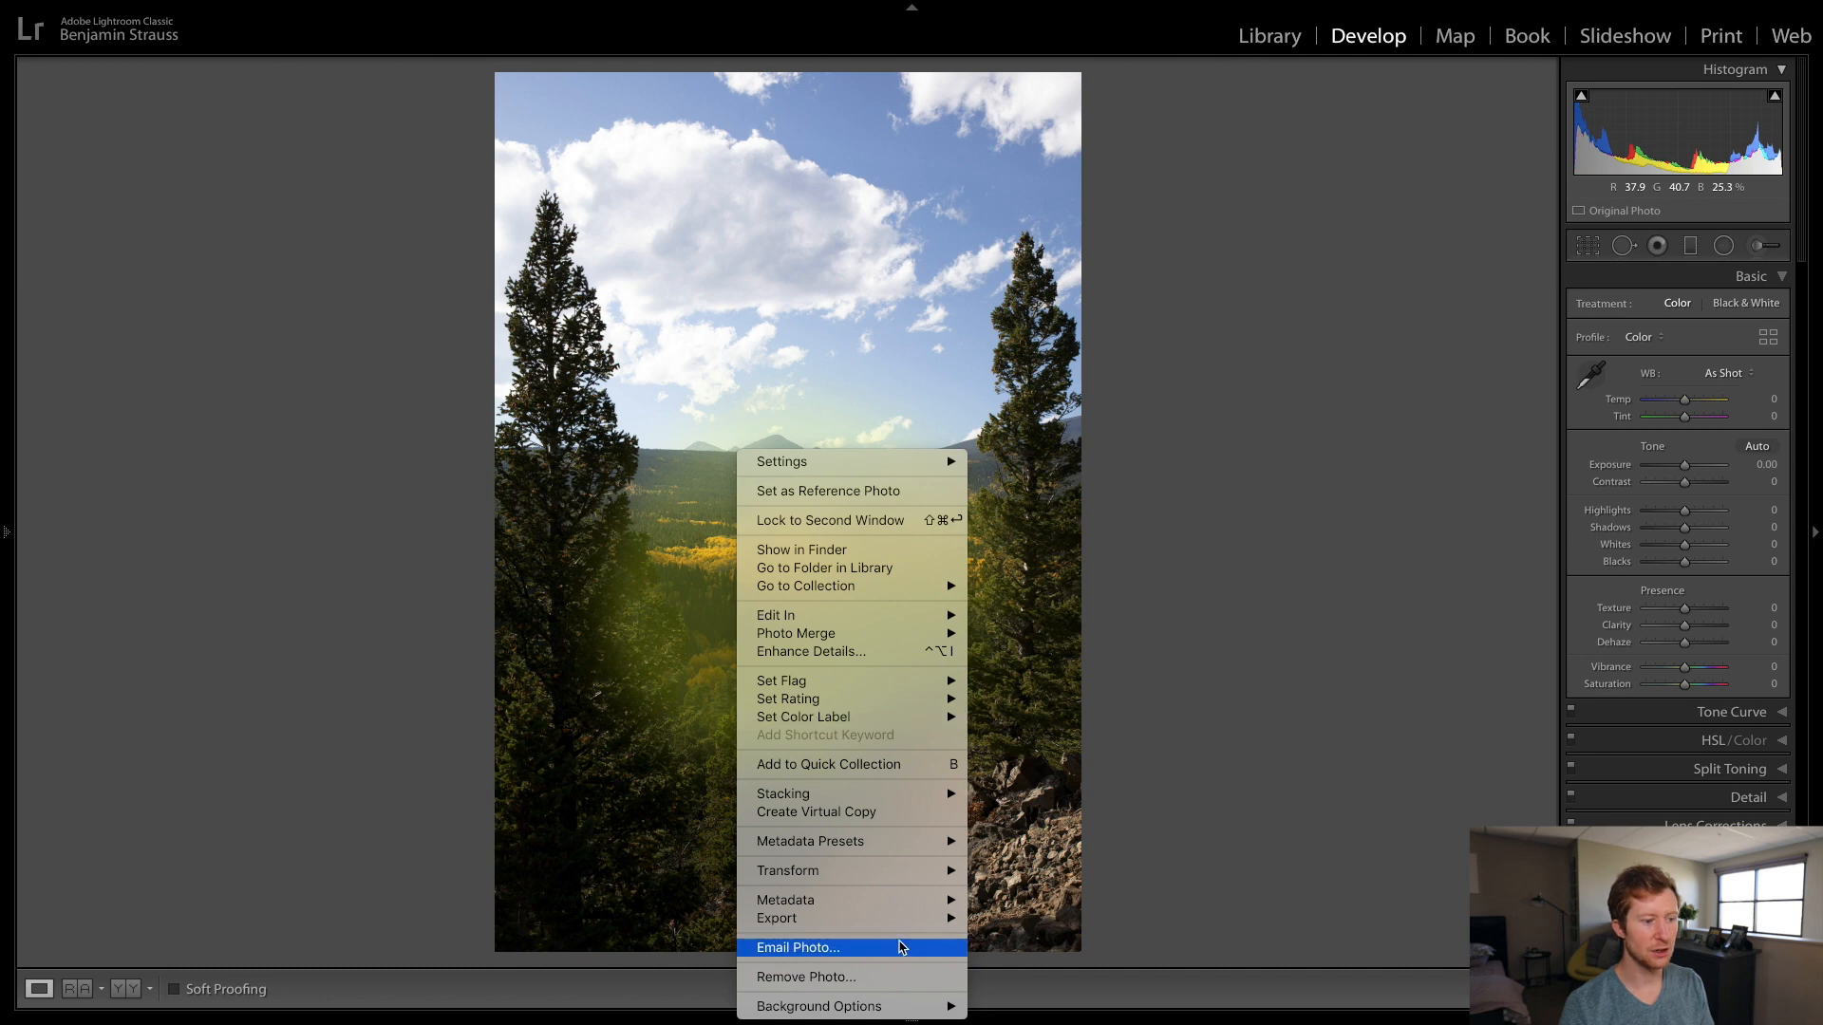